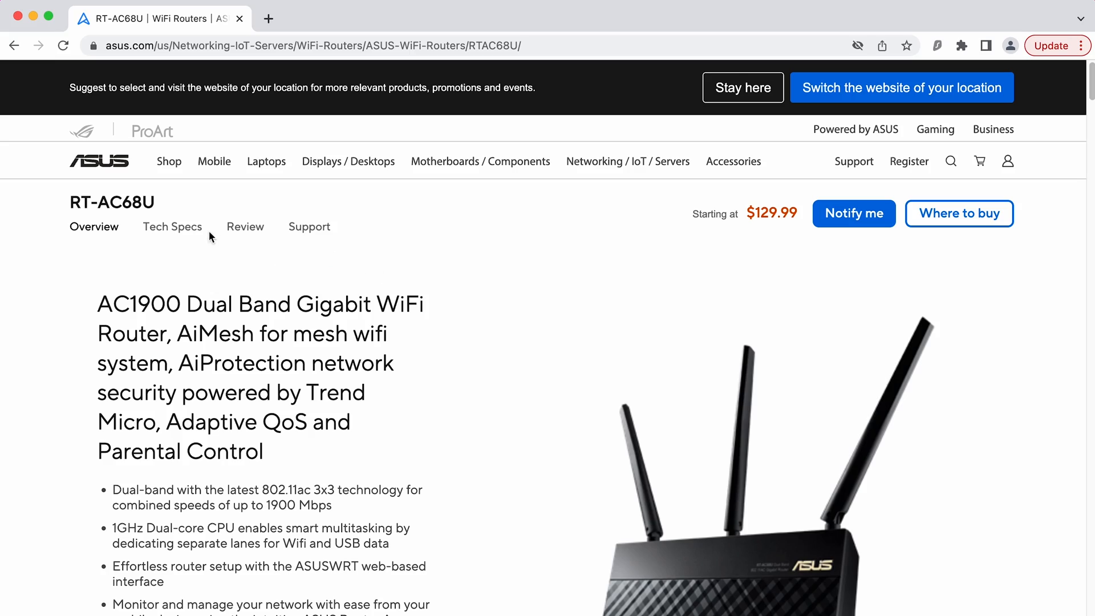
Show the RT-AC68U Tech Specs on asus.com scrolled to the Model Name.
{"action": "left_click", "coordinate": [172, 226]}
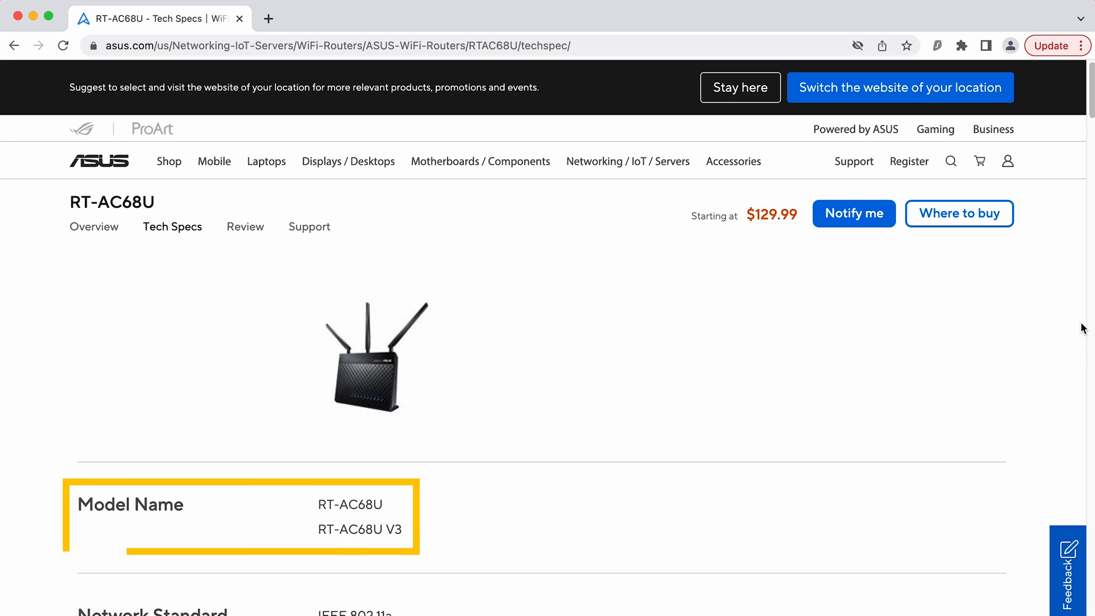
{"action": "scroll", "scroll_direction": "down", "scroll_amount": 3}
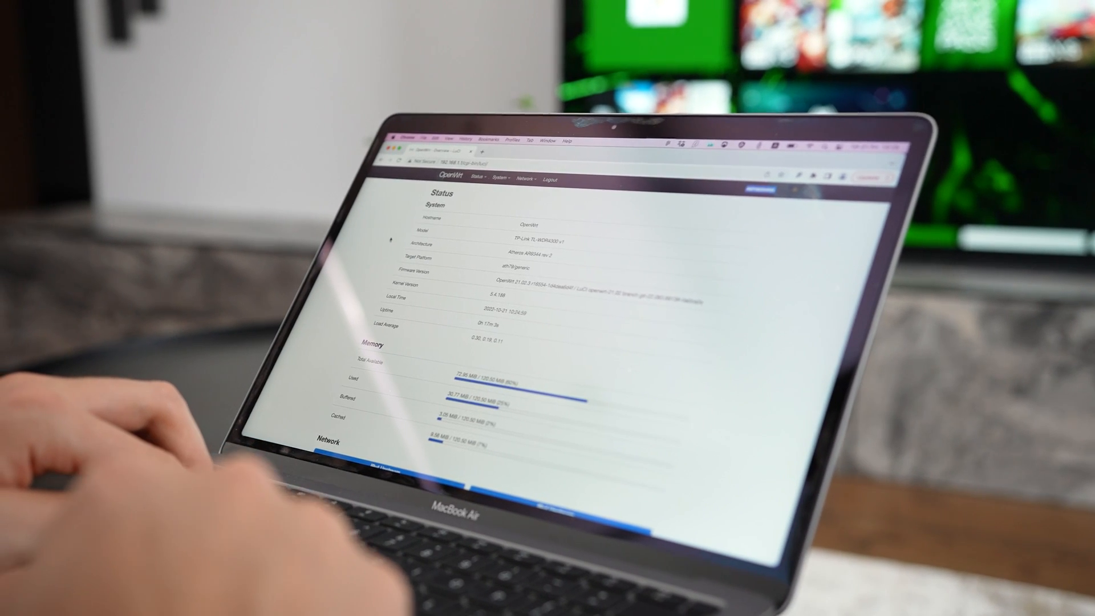
Filter the router OpenVPN locations in my.surfshark.com to Japan · Tokyo.
{"action": "left_click", "coordinate": [478, 177]}
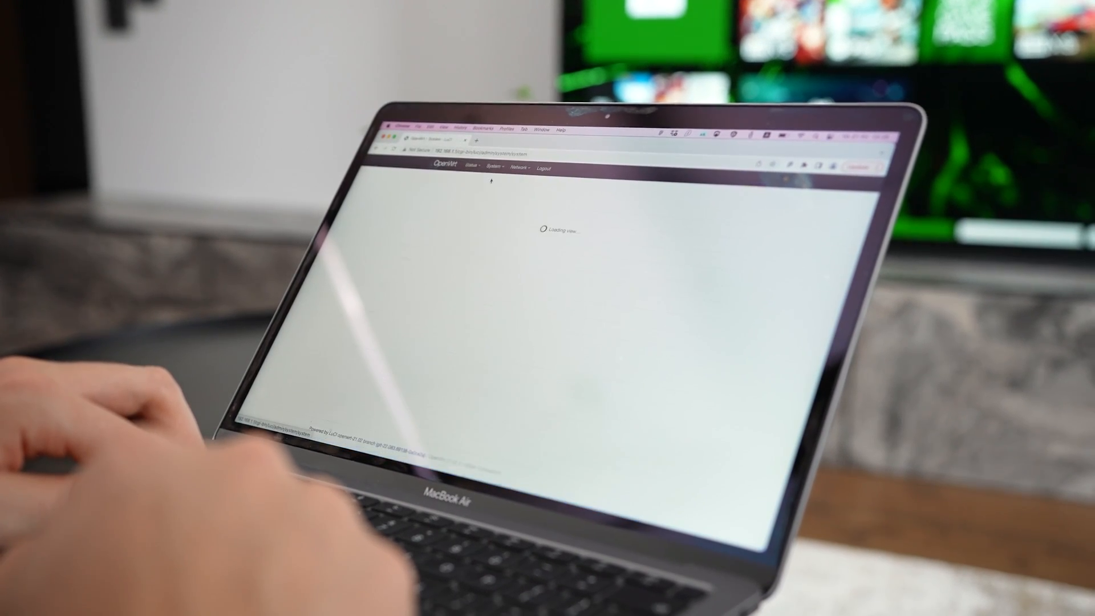
{"action": "left_click", "coordinate": [518, 167]}
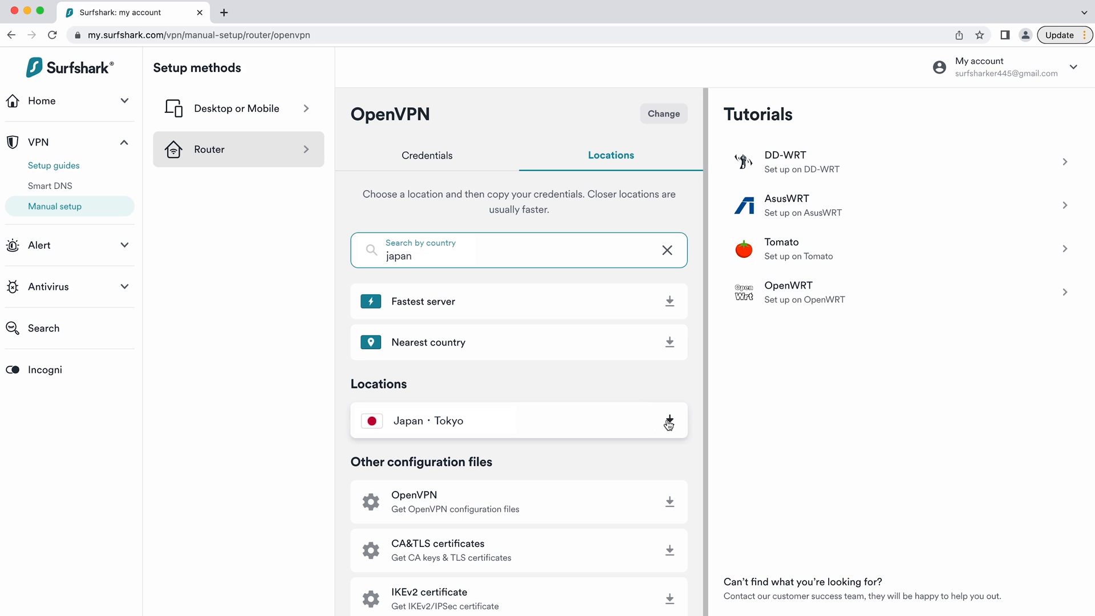
Download the Japan · Tokyo configuration file from the Surfshark location list.
{"action": "left_click", "coordinate": [668, 420]}
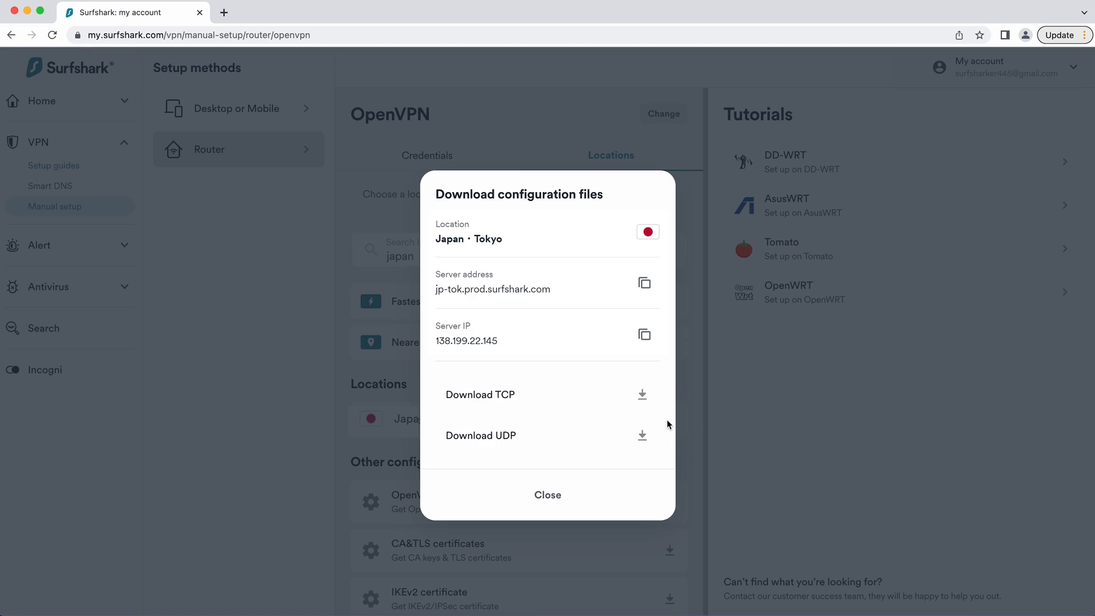
{"action": "left_click", "coordinate": [641, 434]}
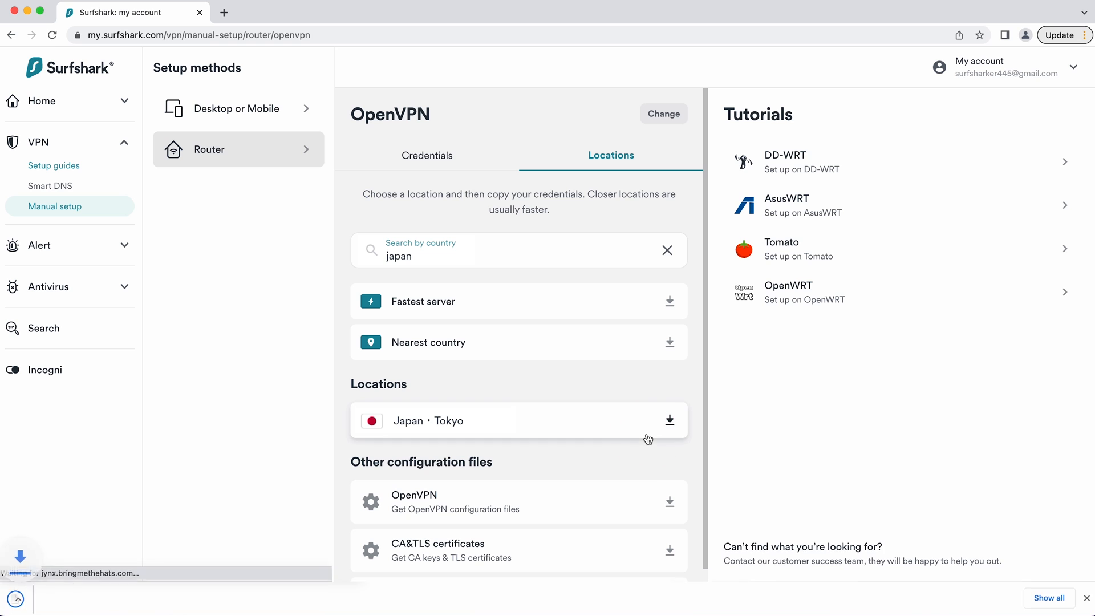
{"action": "left_click", "coordinate": [668, 419]}
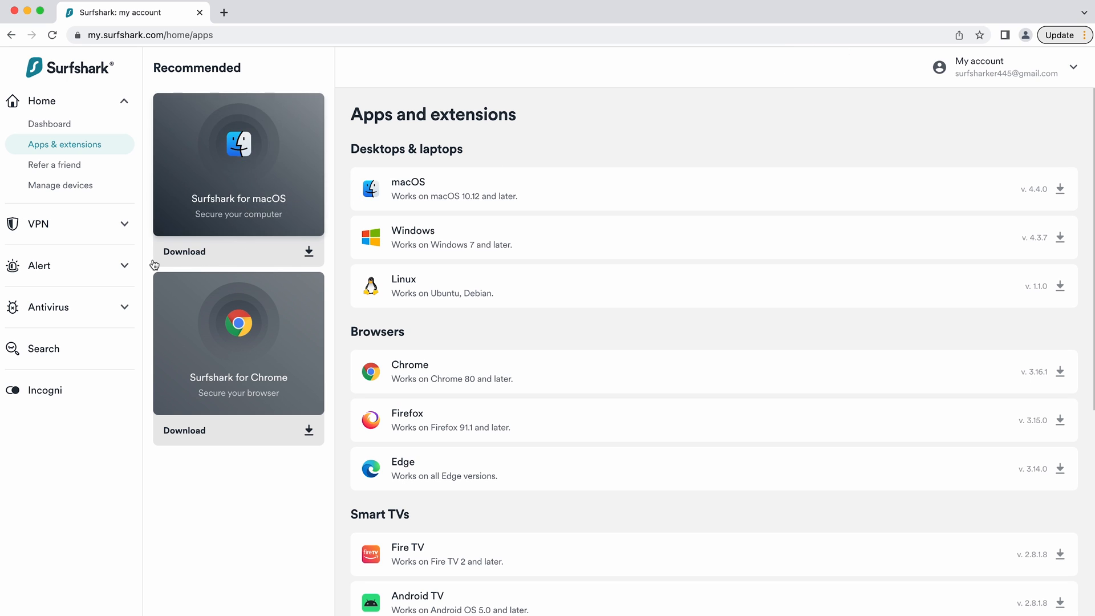
Return via VPN > Manual setup to the Router protocol choice page.
{"action": "left_click", "coordinate": [36, 225]}
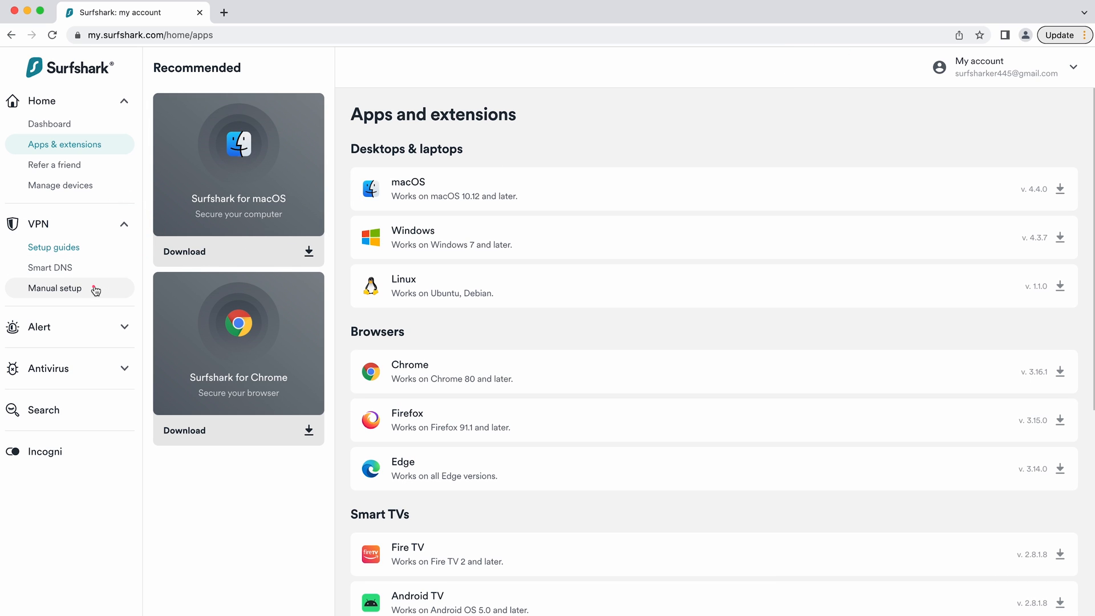
{"action": "left_click", "coordinate": [54, 287]}
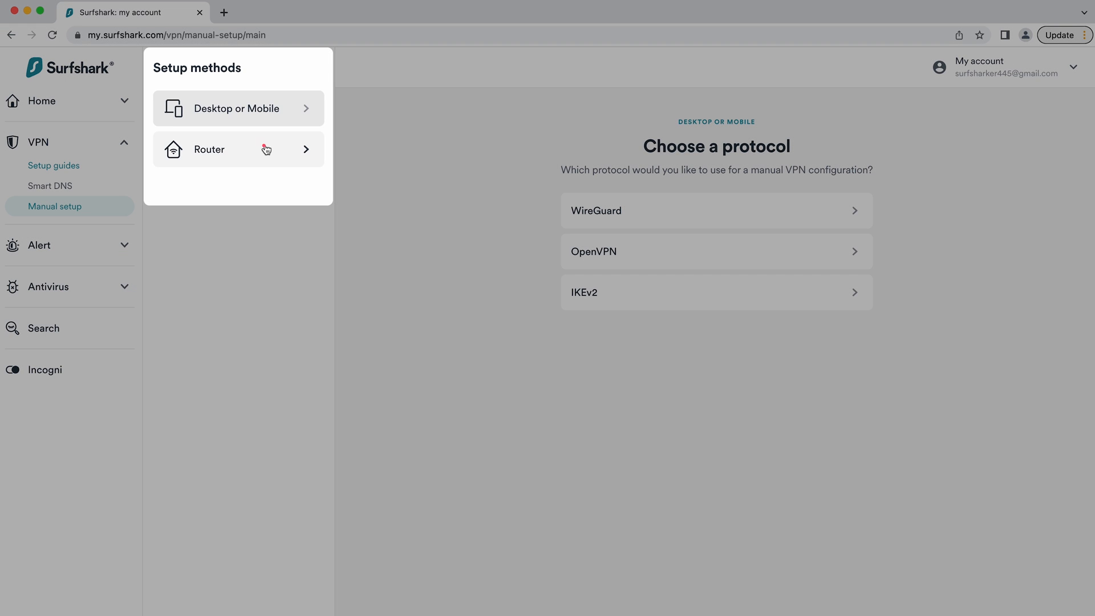
{"action": "left_click", "coordinate": [237, 148]}
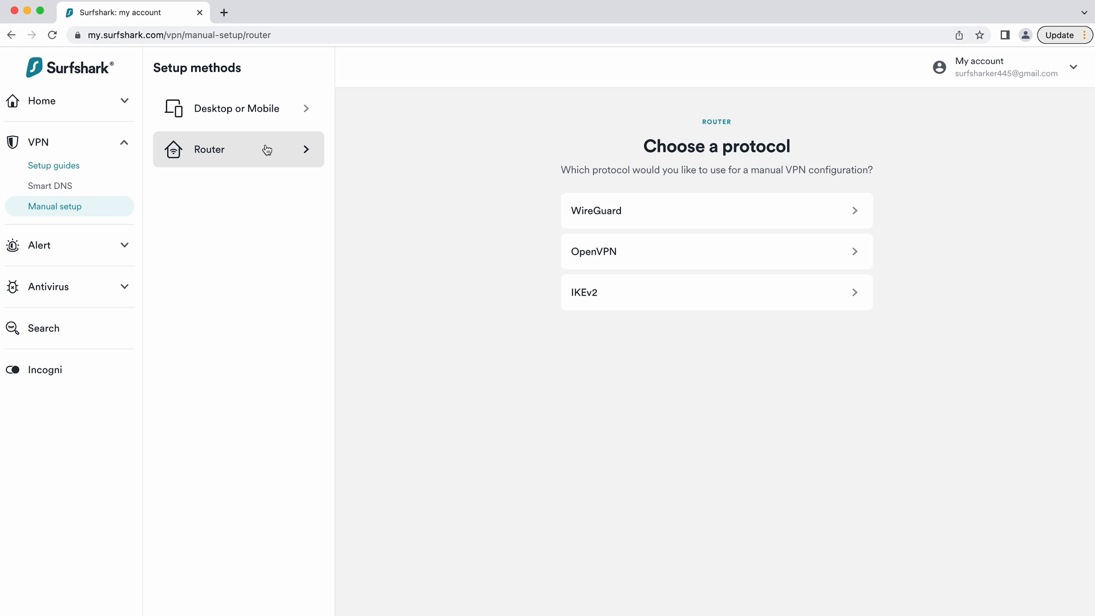
{"action": "mouse_move", "coordinate": [620, 213]}
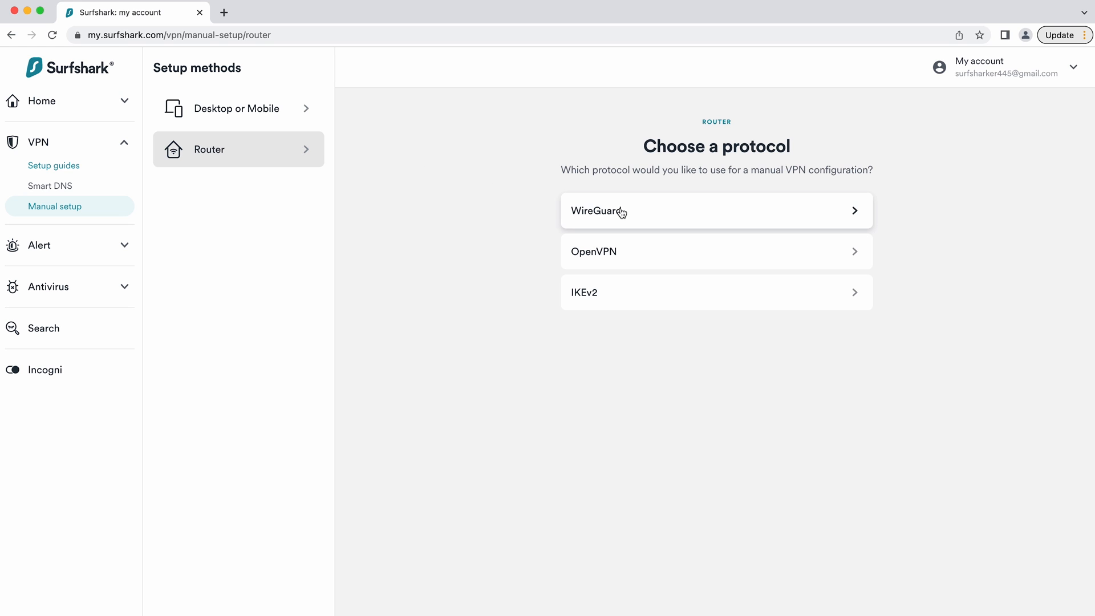
{"action": "mouse_move", "coordinate": [631, 291]}
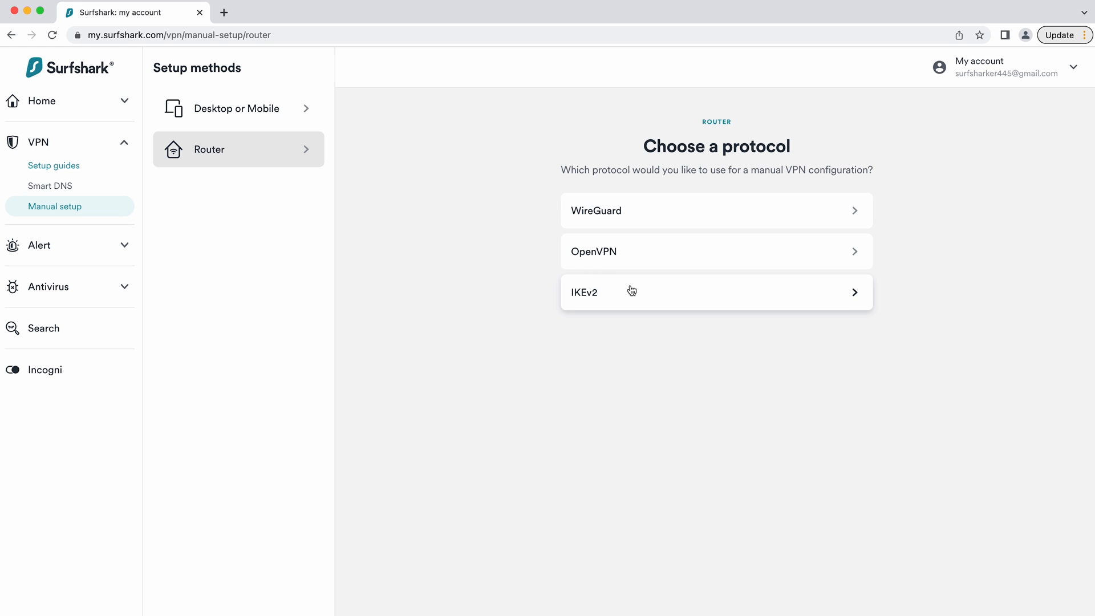
{"action": "mouse_move", "coordinate": [645, 327]}
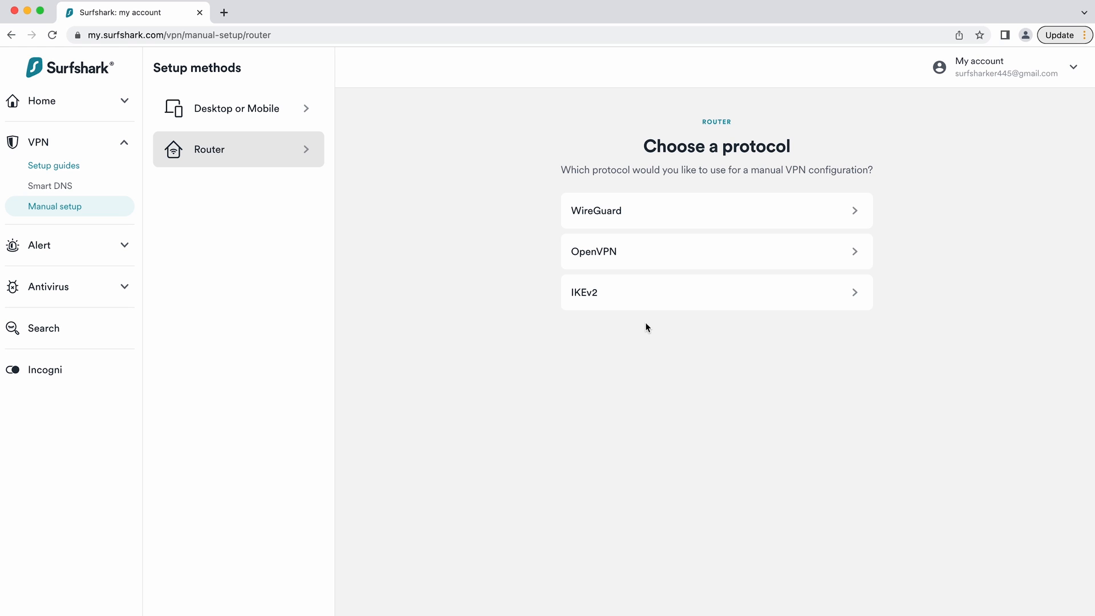
Choose OpenVPN, search 'japan' and open the Japan · Tokyo download options.
{"action": "left_click", "coordinate": [715, 250]}
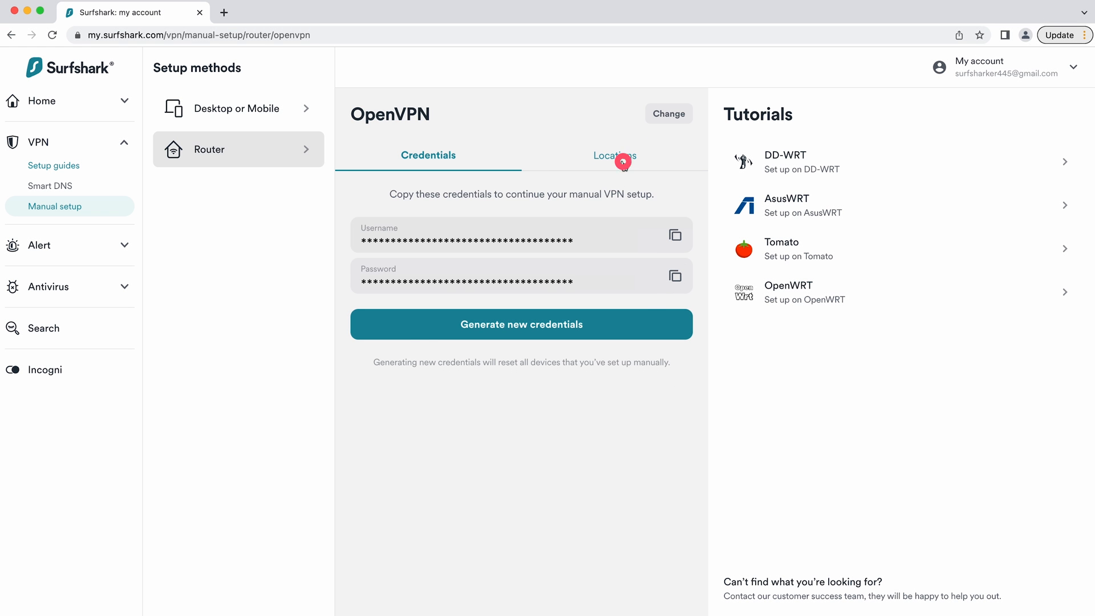
{"action": "type", "text": "jap"}
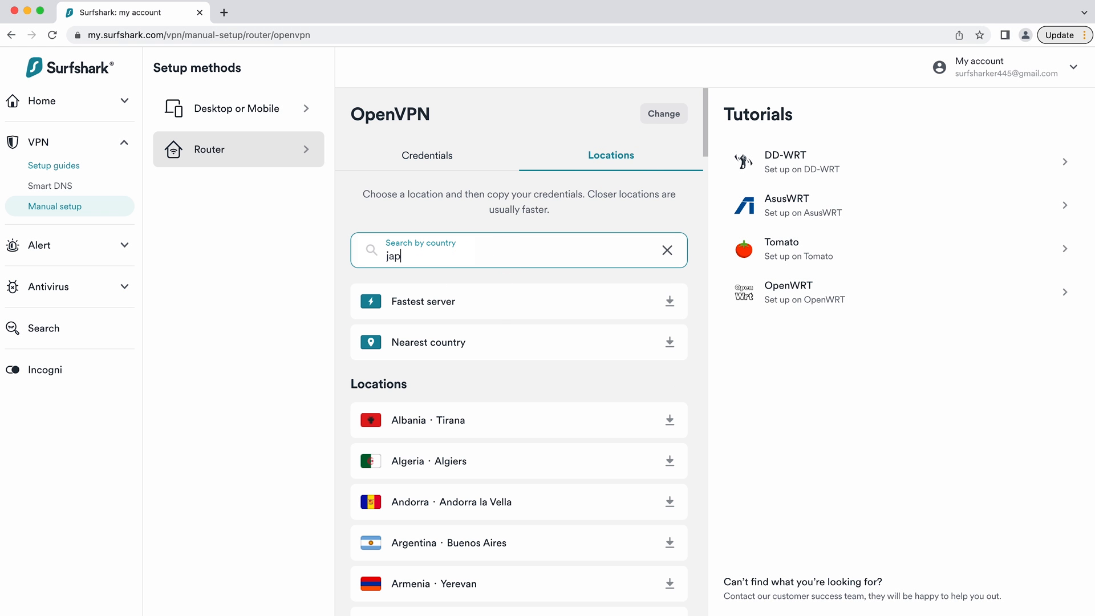
{"action": "type", "text": "an"}
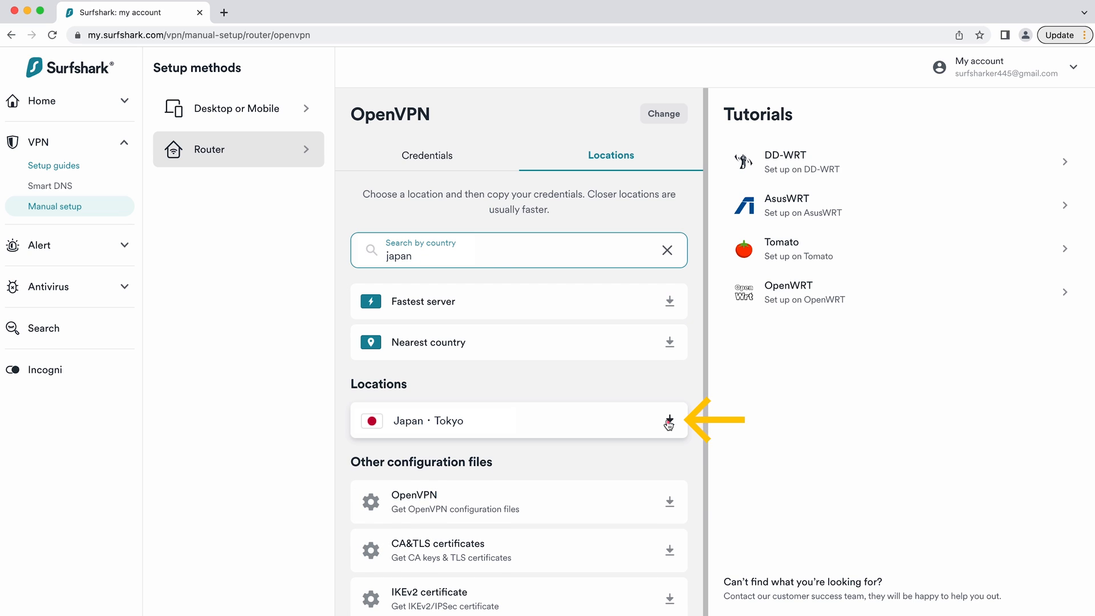
{"action": "left_click", "coordinate": [669, 421]}
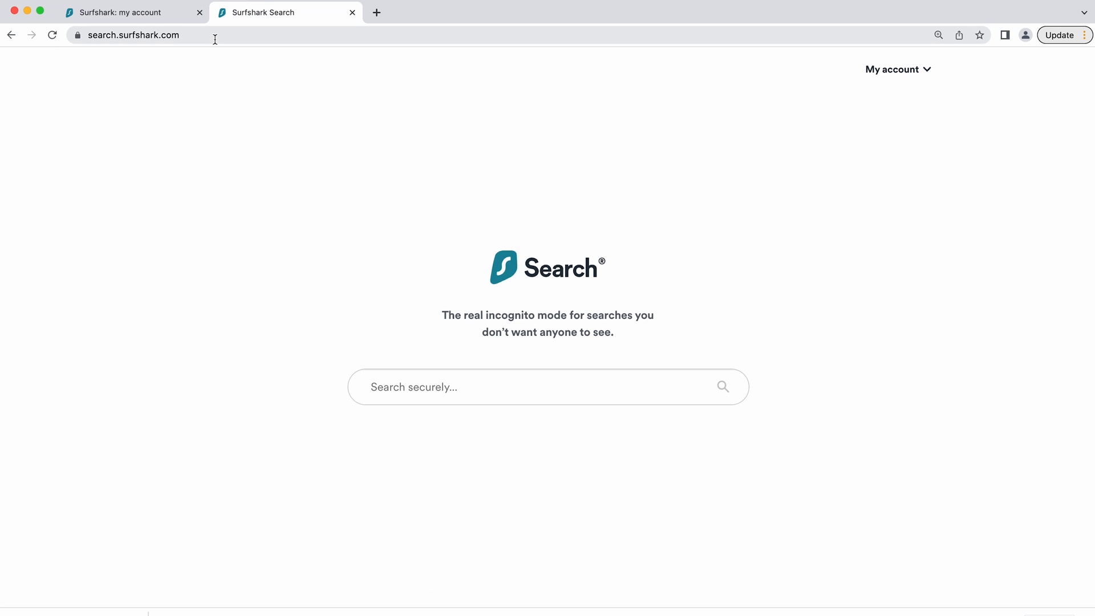
Browse to the ASUS router sign-in page at 192.168.1.254 in a new tab.
{"action": "left_click", "coordinate": [139, 35]}
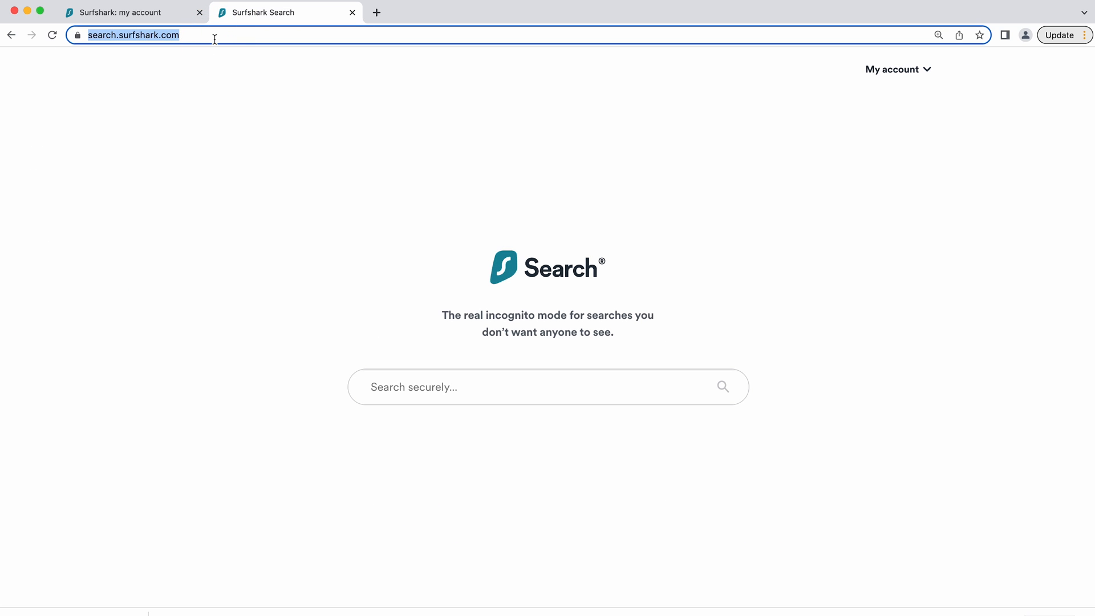
{"action": "type", "text": "192.168.1.254"}
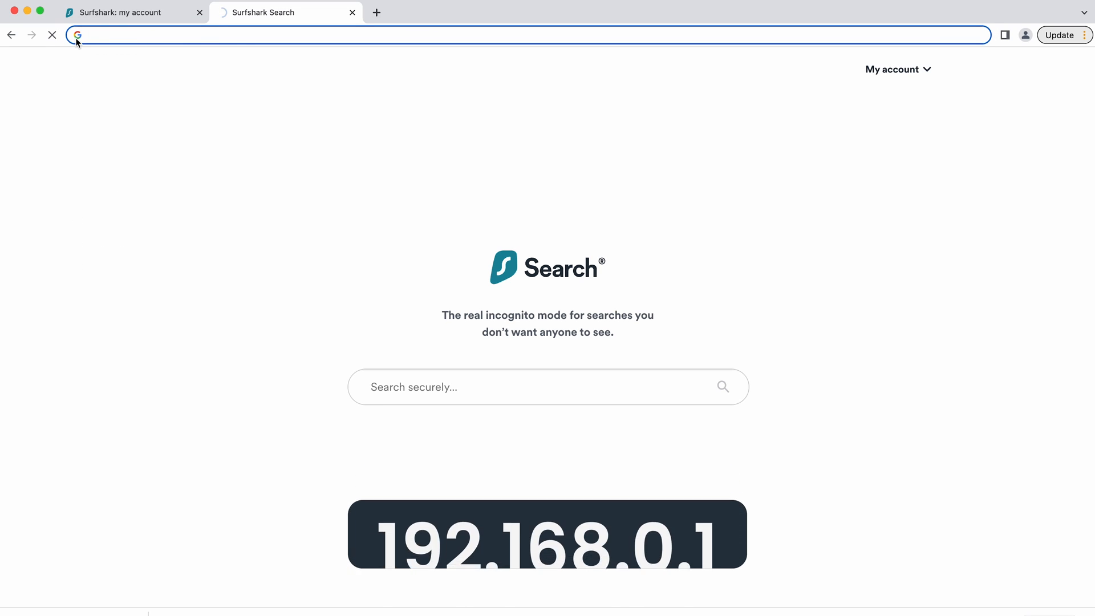
{"action": "type", "text": "192.168.1.254"}
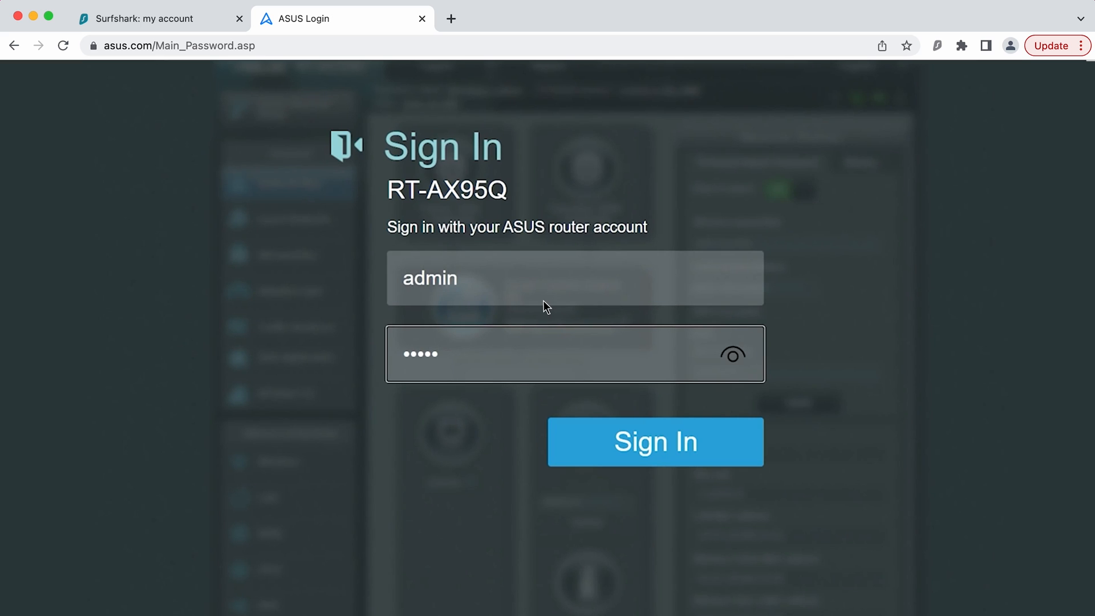
Sign in to the ASUS router admin with the filled-in credentials.
{"action": "left_click", "coordinate": [654, 441]}
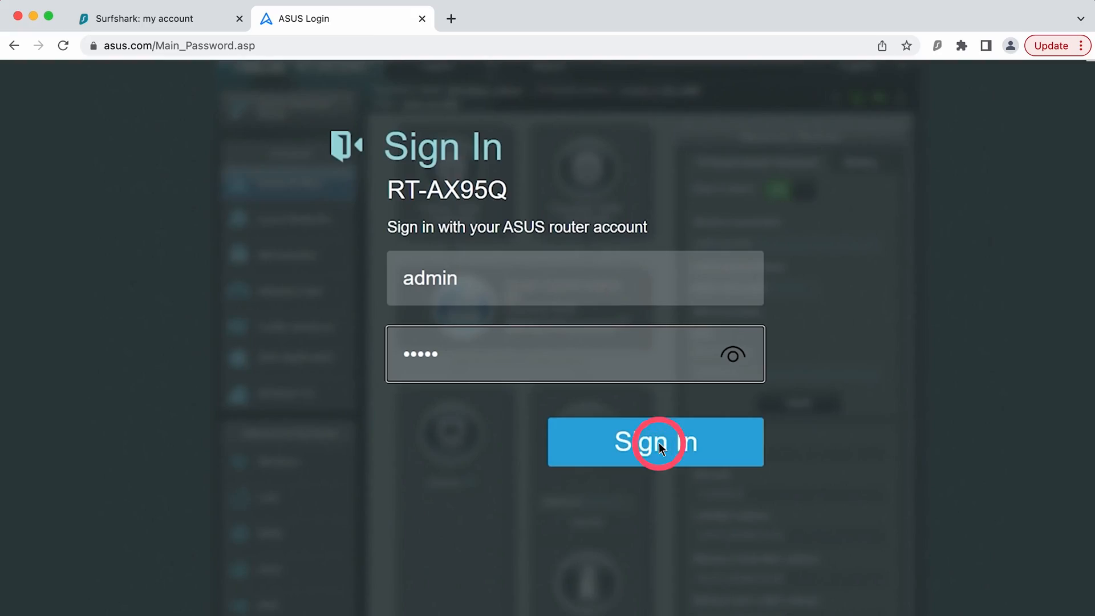
{"action": "left_click", "coordinate": [655, 442]}
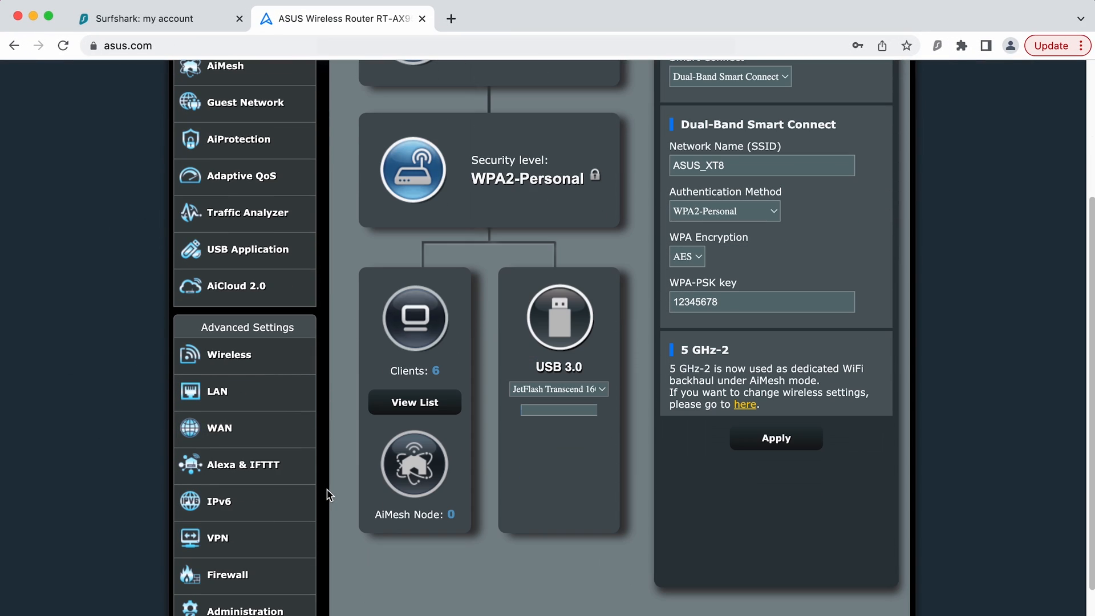
Add a new OpenVPN client profile in VPN settings with description 'Surfshark'.
{"action": "left_click", "coordinate": [216, 537]}
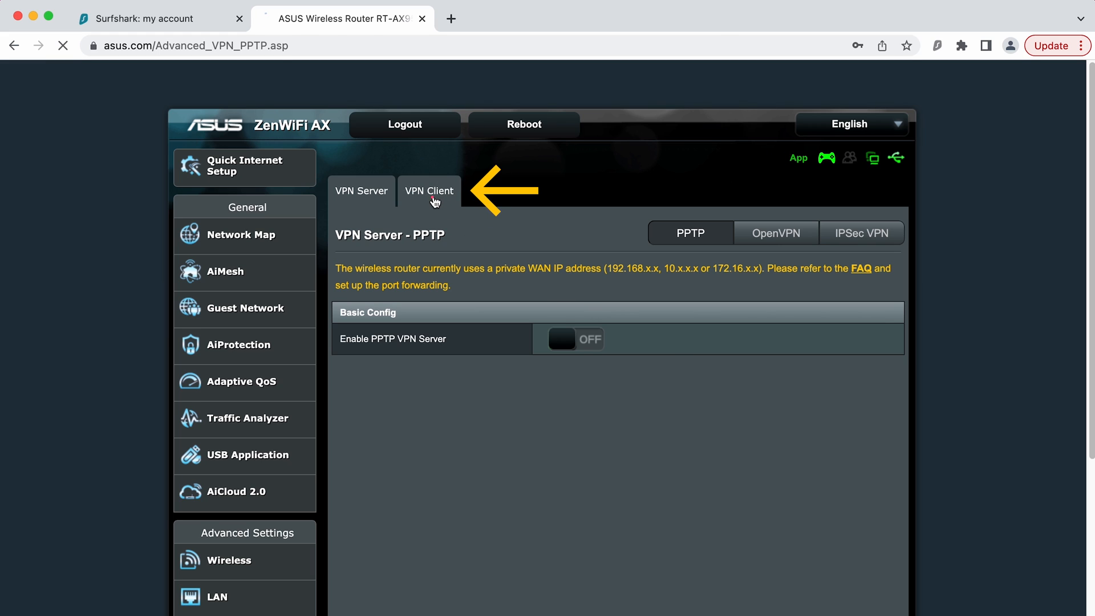
{"action": "left_click", "coordinate": [429, 191]}
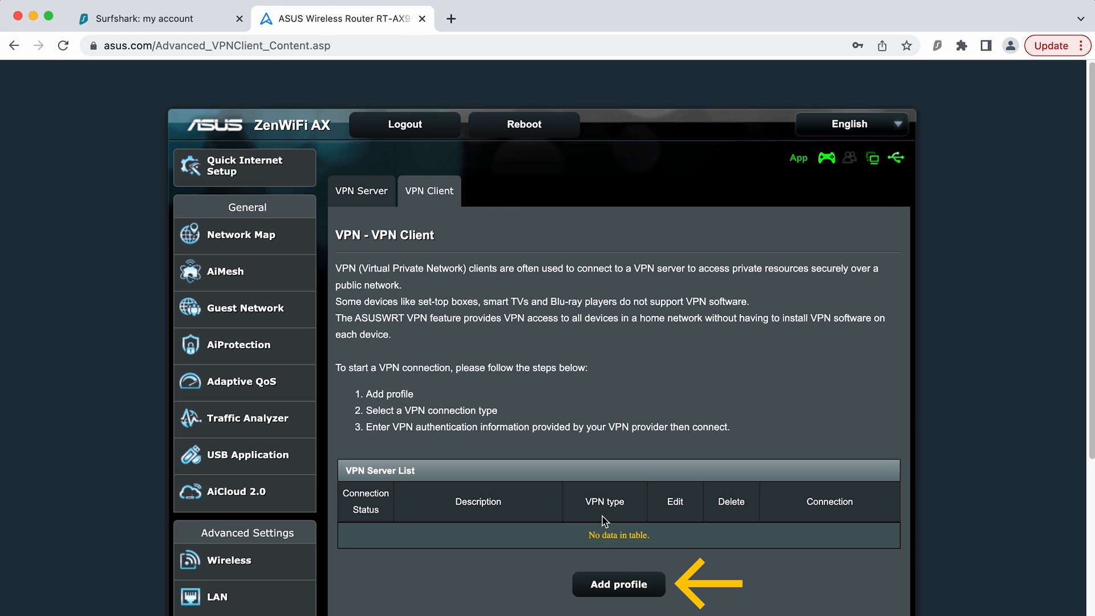
{"action": "left_click", "coordinate": [617, 583]}
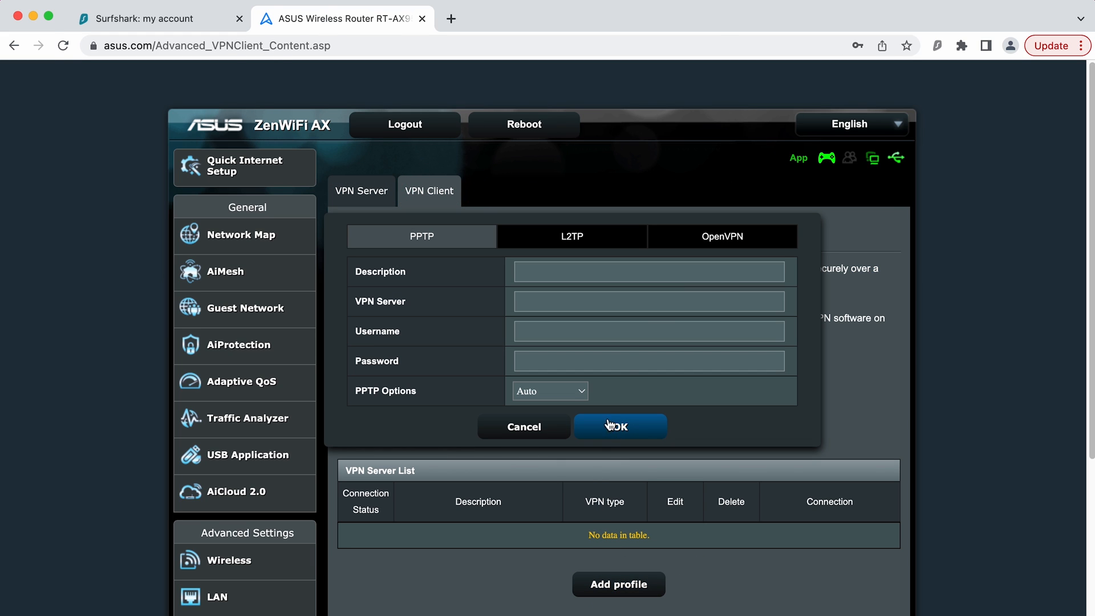
{"action": "left_click", "coordinate": [722, 236]}
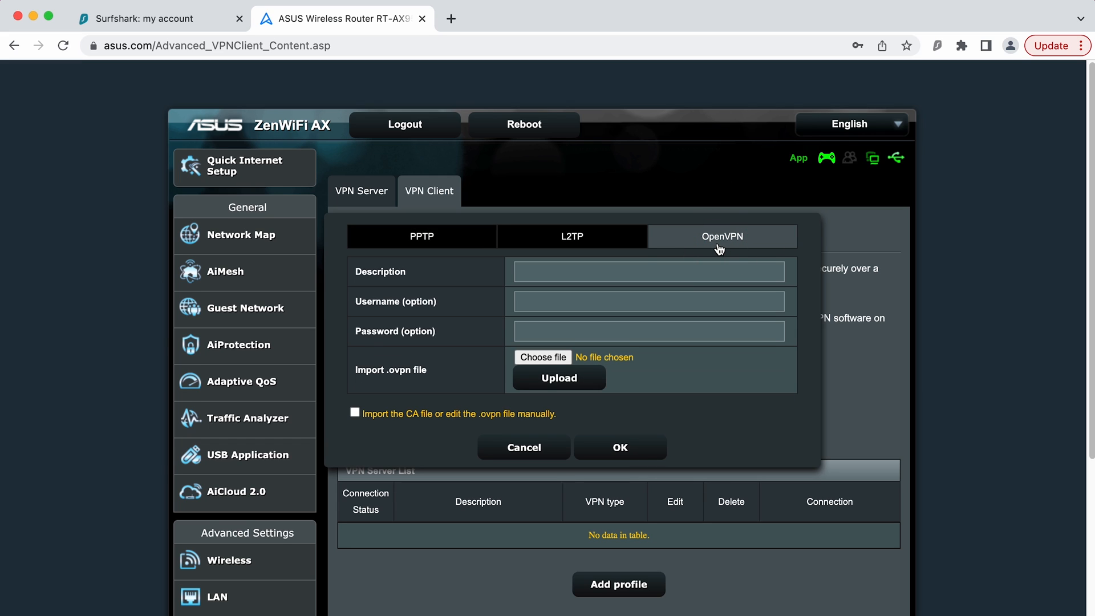
{"action": "left_click", "coordinate": [648, 271]}
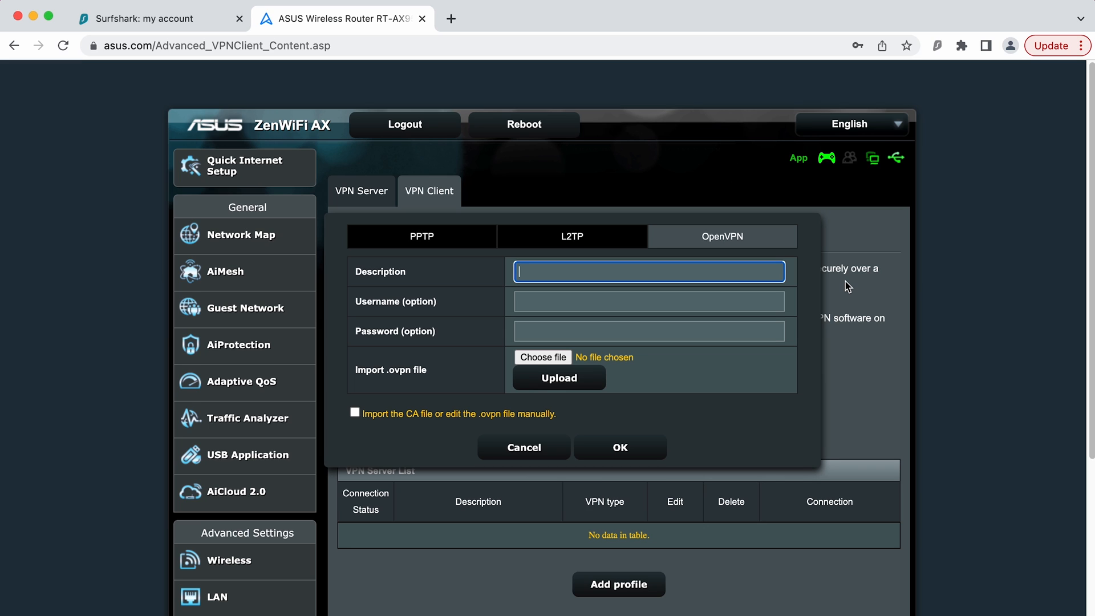
{"action": "type", "text": "Surfshark"}
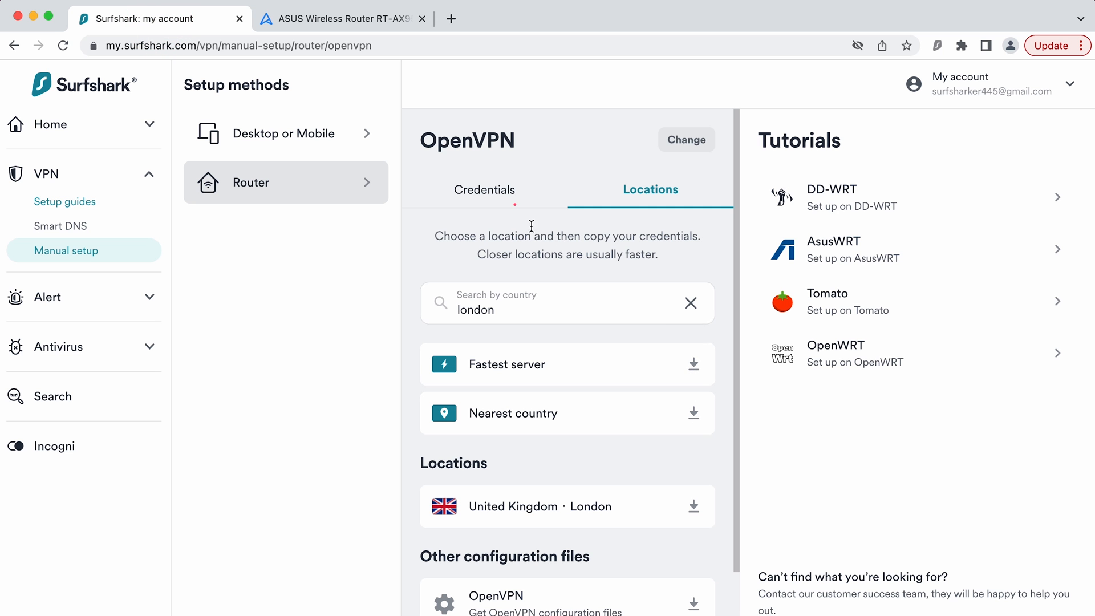
Fill in the Surfshark manual-setup credentials, upload the downloaded udp .ovpn file and confirm the profile.
{"action": "left_click", "coordinate": [483, 189]}
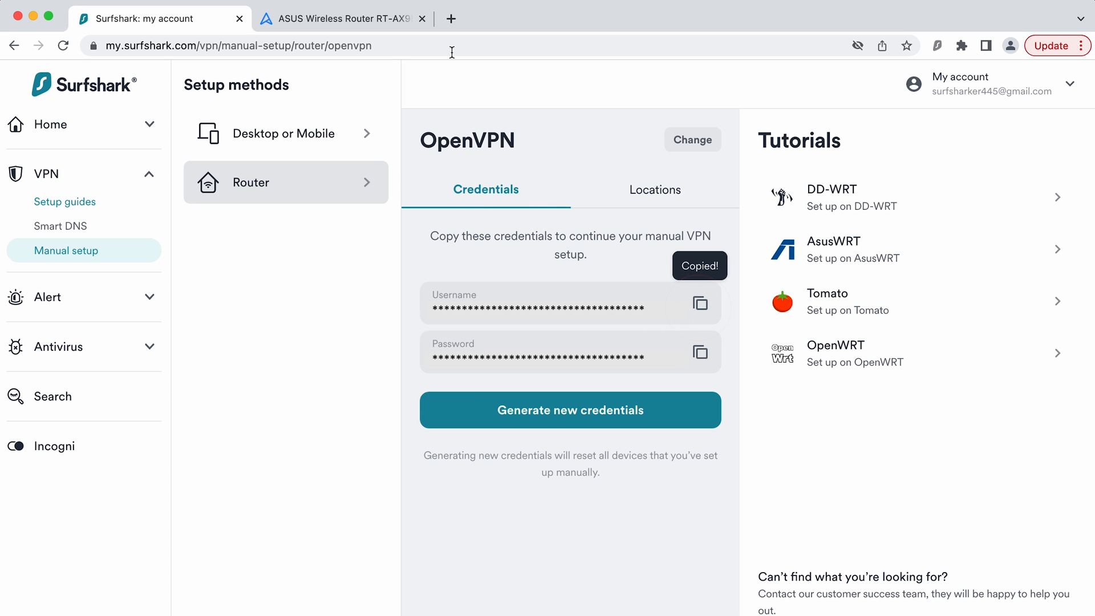
{"action": "left_click", "coordinate": [342, 18]}
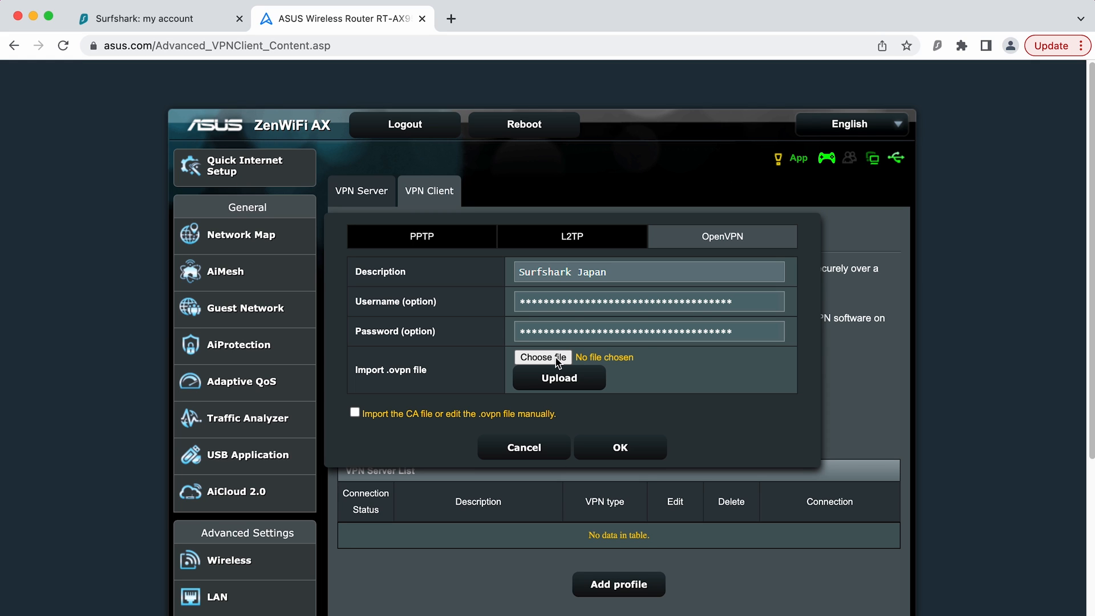
{"action": "left_click", "coordinate": [543, 357]}
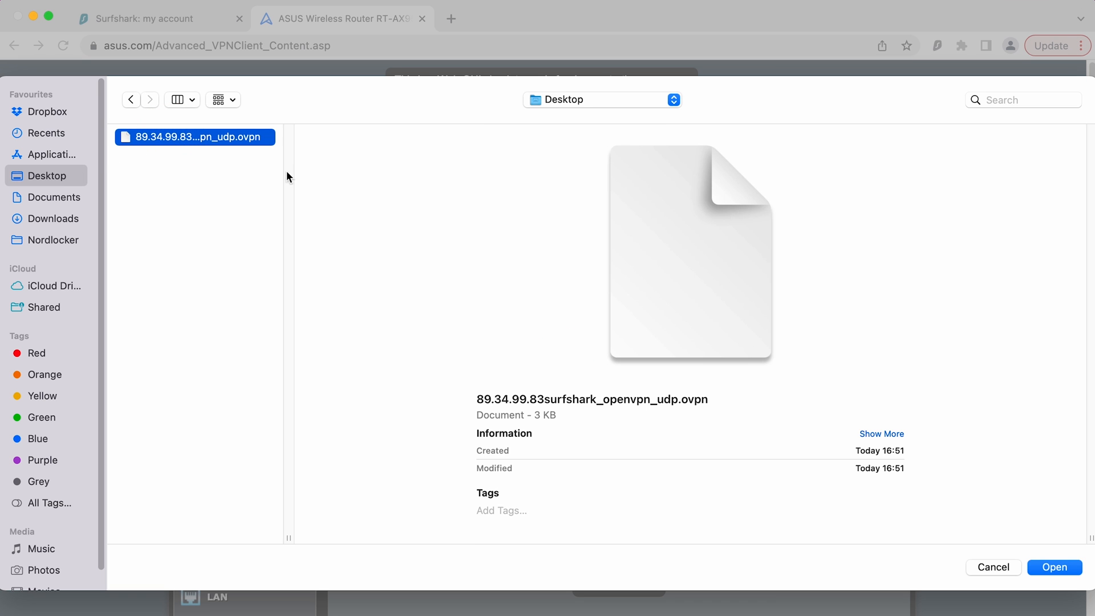
{"action": "left_click", "coordinate": [1053, 566]}
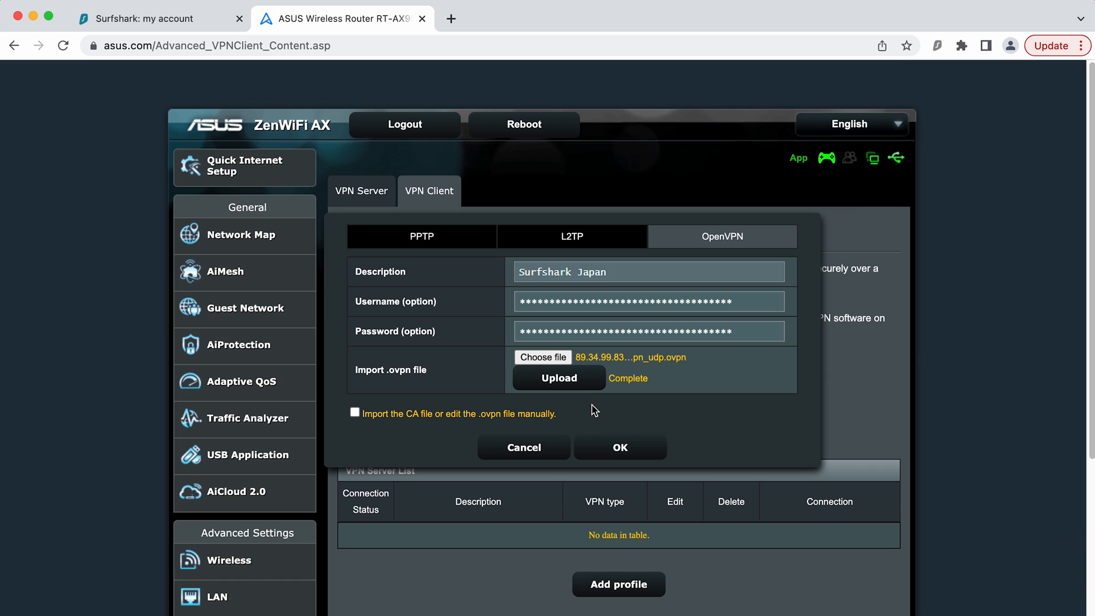
{"action": "left_click", "coordinate": [618, 447]}
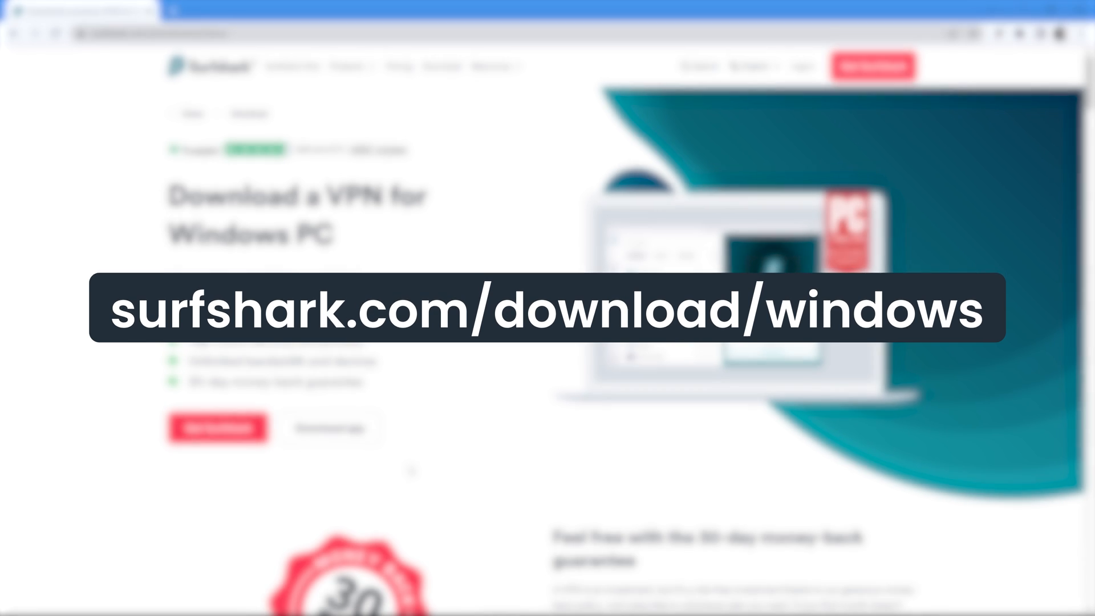
Download the Surfshark Windows app from surfshark.com/download/windows.
{"action": "left_click", "coordinate": [328, 428]}
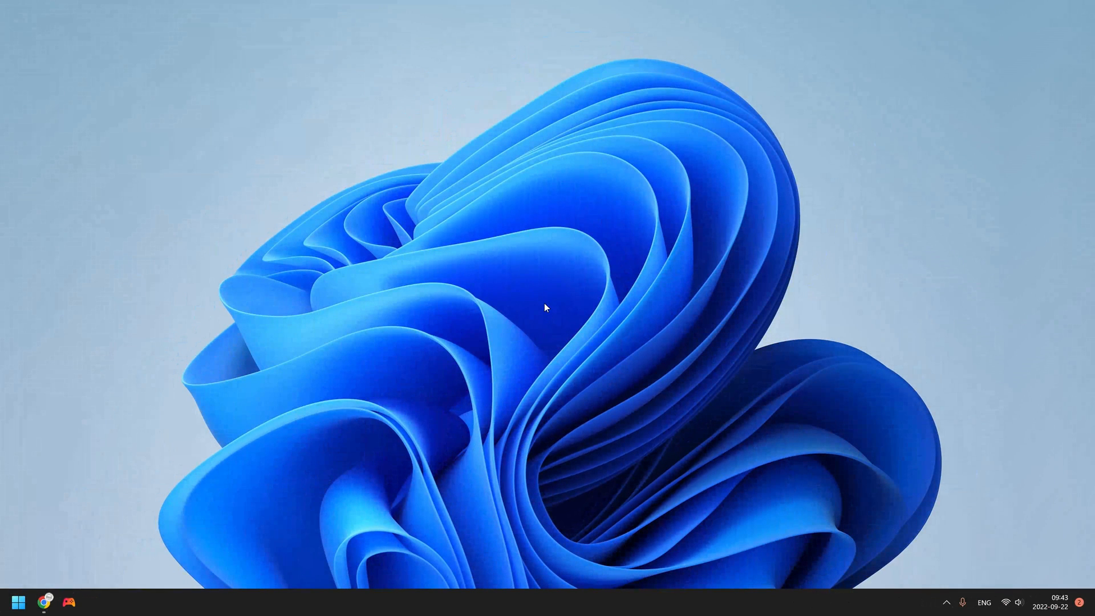
{"action": "mouse_move", "coordinate": [999, 595]}
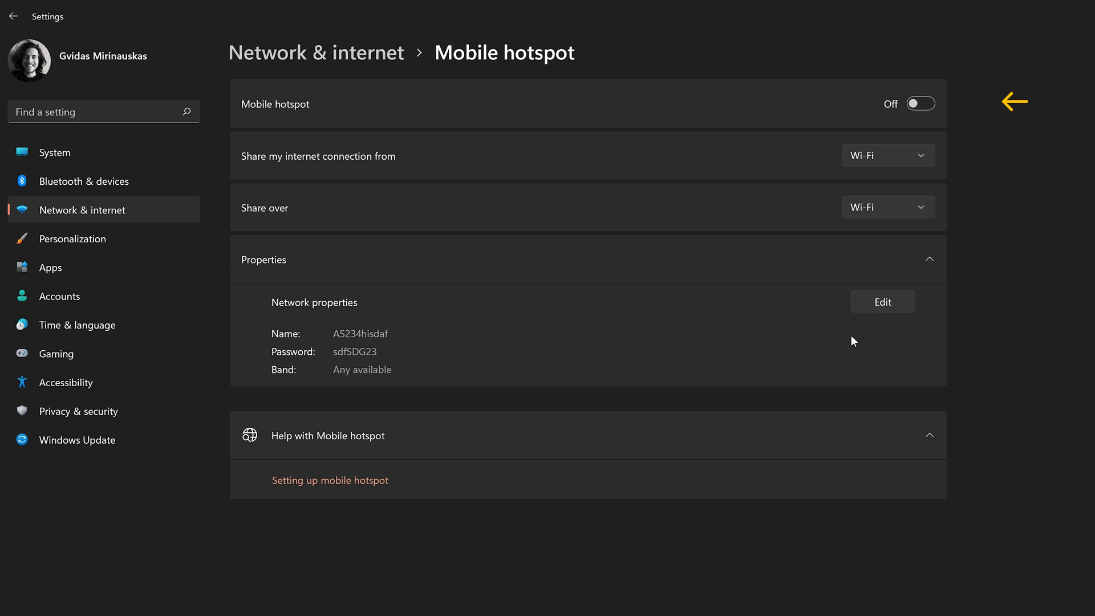
Turn on the mobile hotspot and save it as 'Surfshark VPN' with a new password.
{"action": "left_click", "coordinate": [919, 104]}
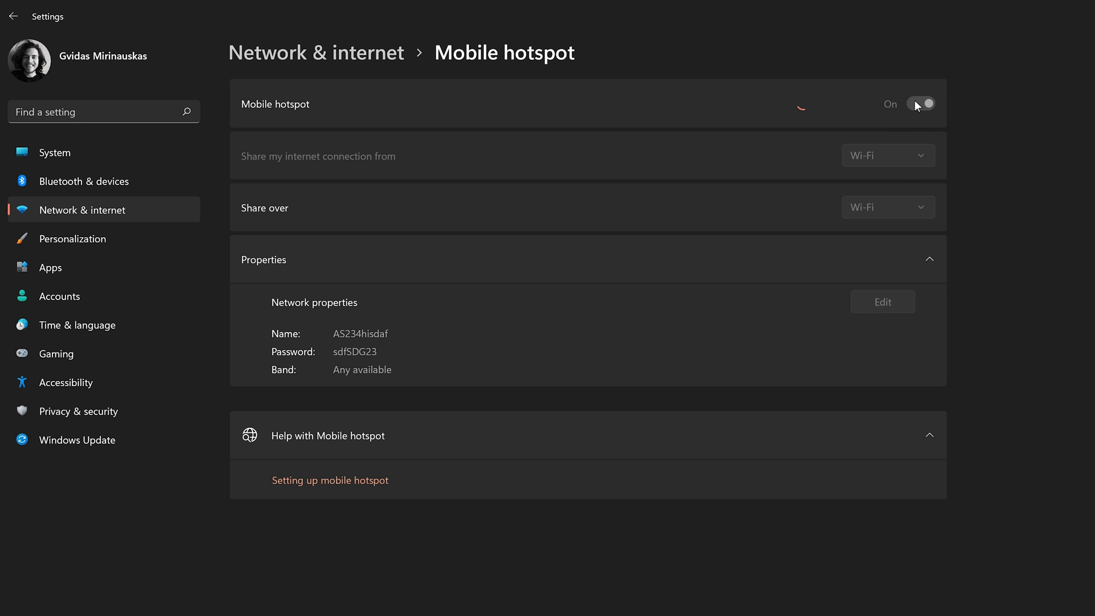
{"action": "left_click", "coordinate": [920, 104]}
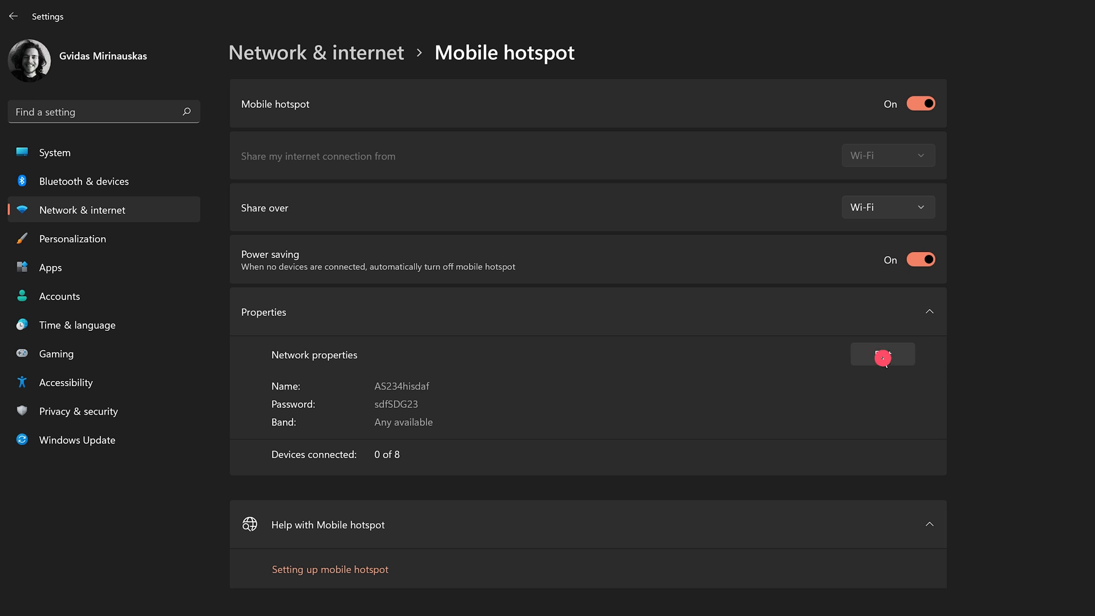
{"action": "left_click", "coordinate": [881, 353]}
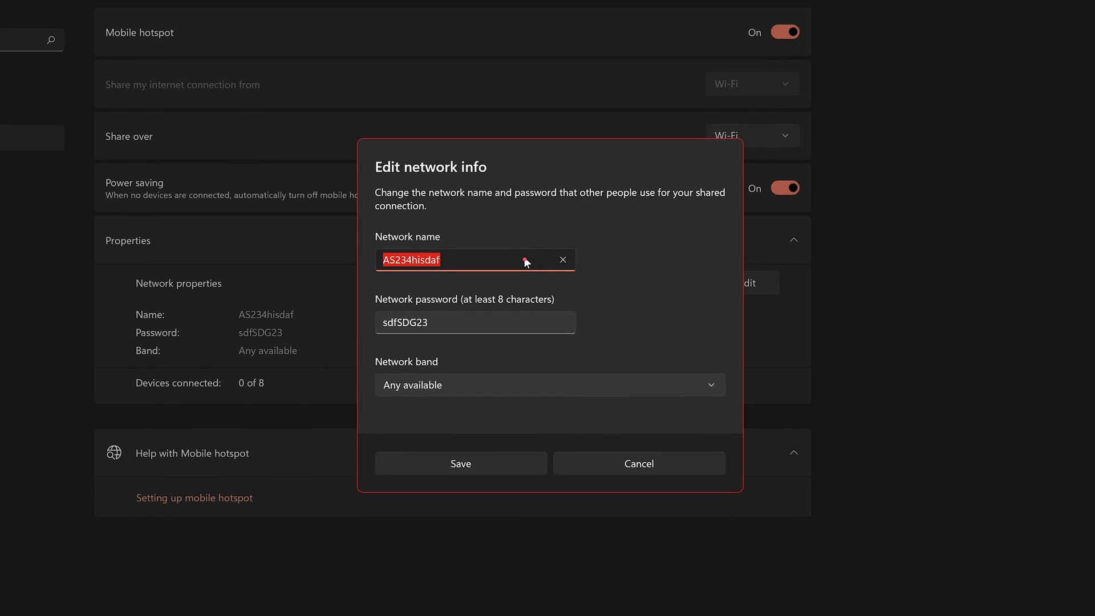
{"action": "type", "text": "Surfshark VPN"}
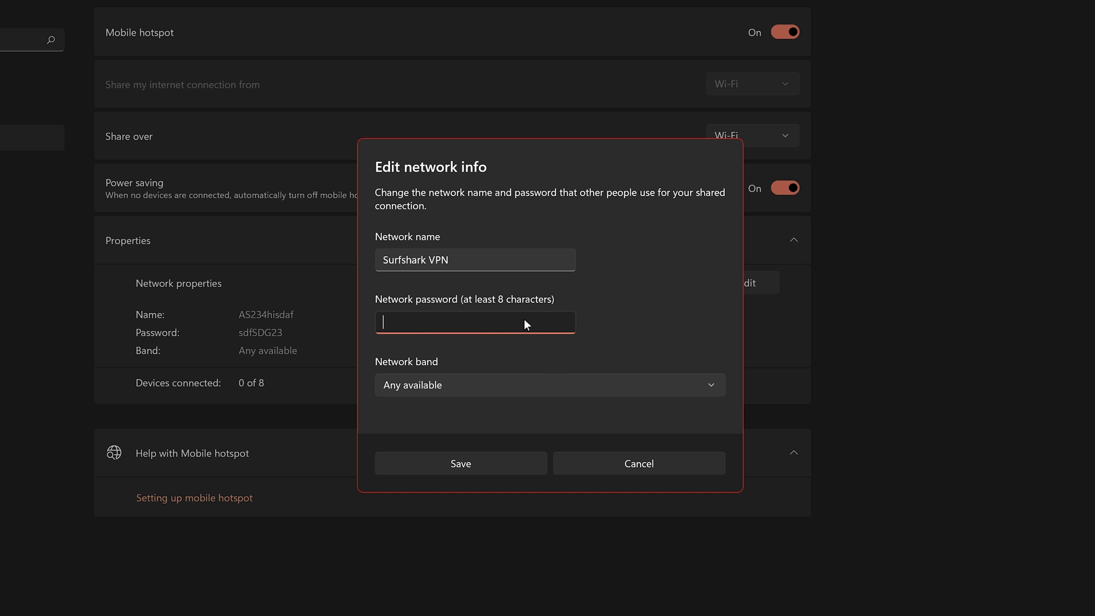
{"action": "type", "text": "password"}
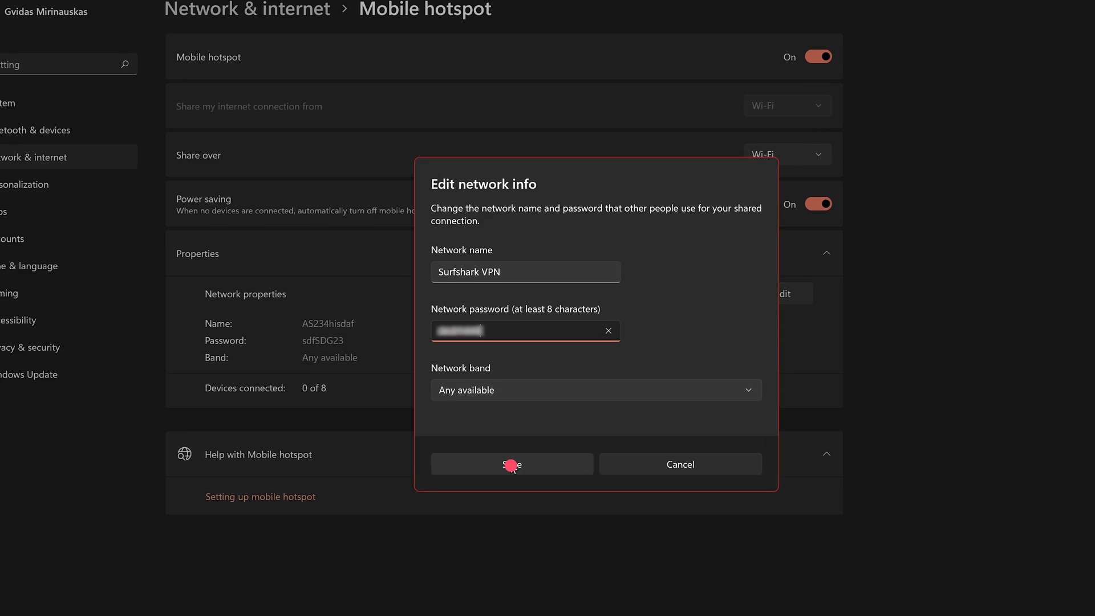
{"action": "left_click", "coordinate": [511, 464]}
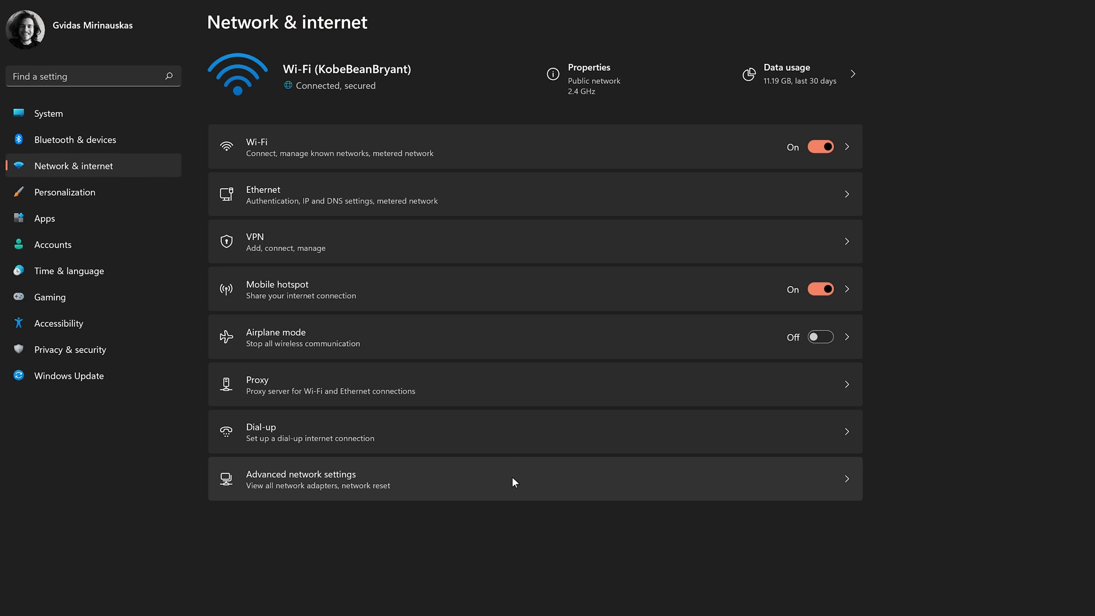
Go to Advanced network settings toward the Network Connections adapter list.
{"action": "left_click", "coordinate": [301, 478]}
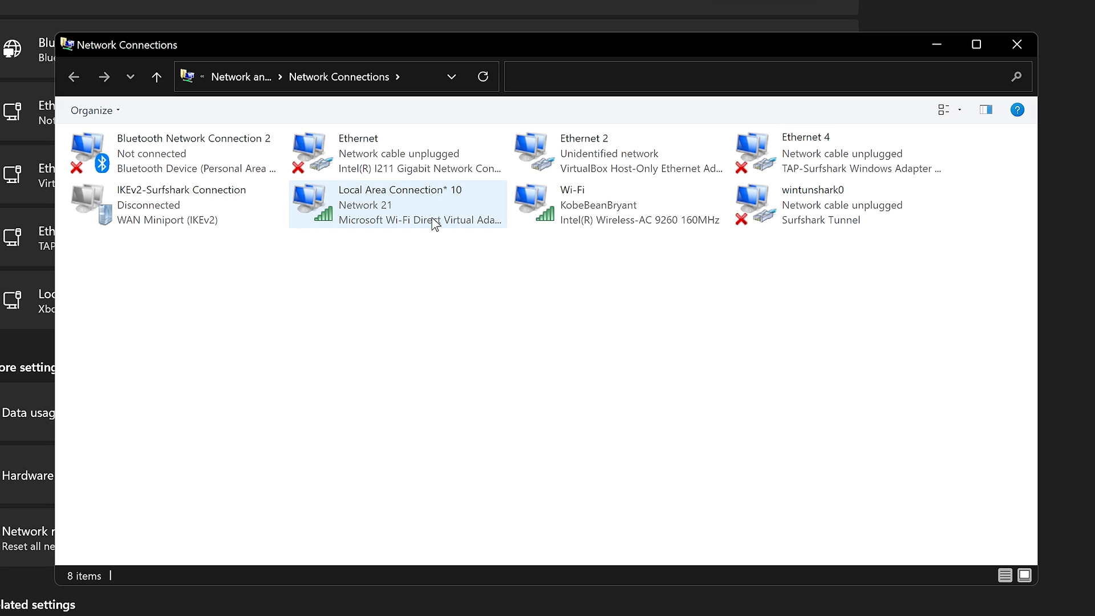
{"action": "mouse_move", "coordinate": [433, 224]}
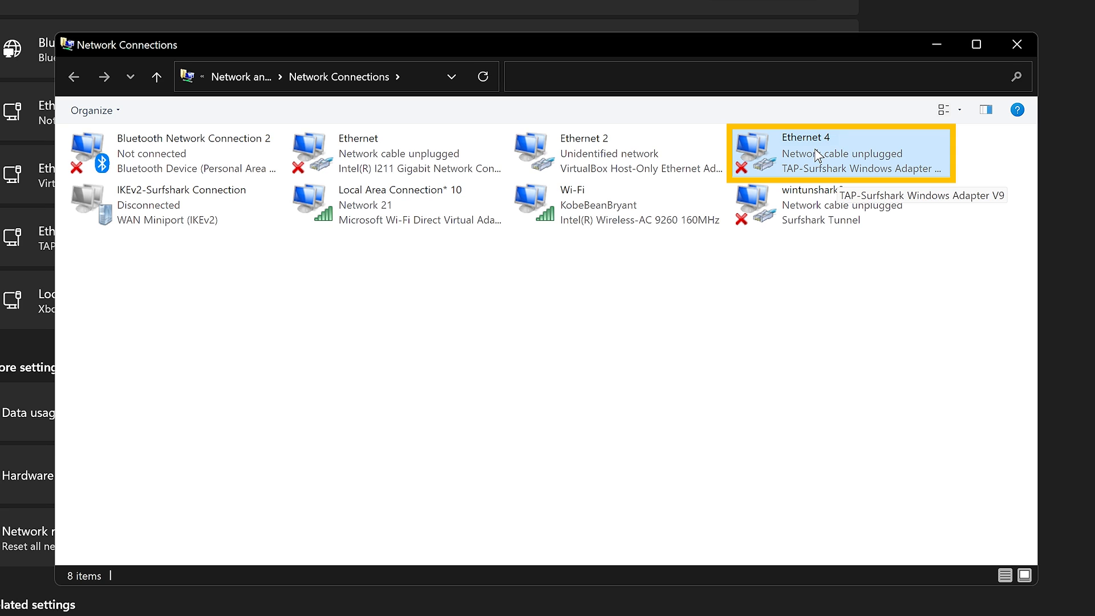
Enable internet connection sharing on Ethernet 4, allowing other users via Local Area Connection* 10.
{"action": "right_click", "coordinate": [803, 151]}
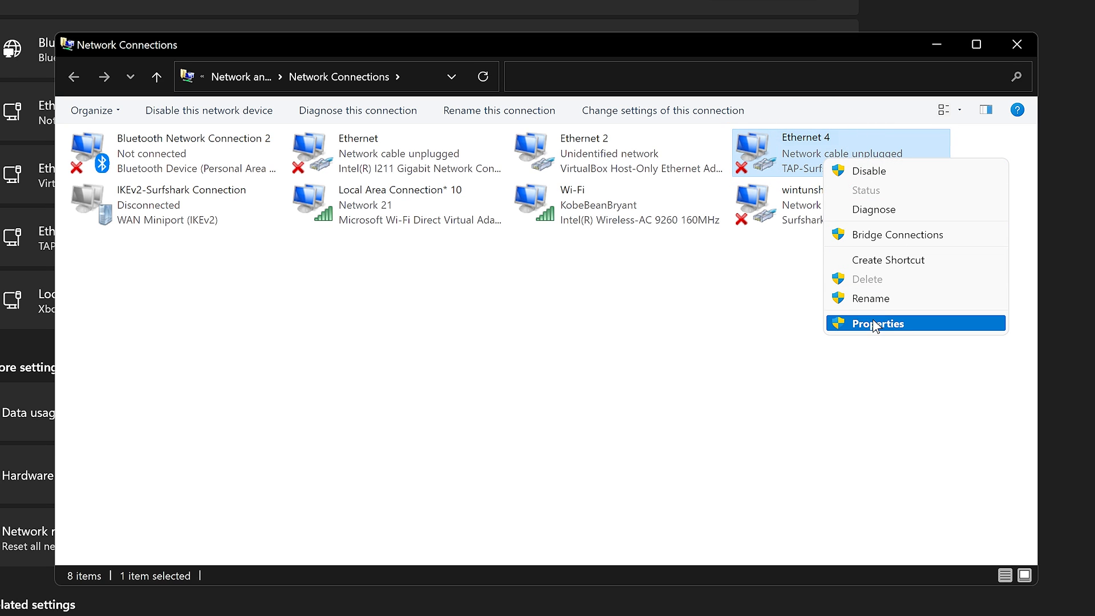
{"action": "left_click", "coordinate": [887, 323]}
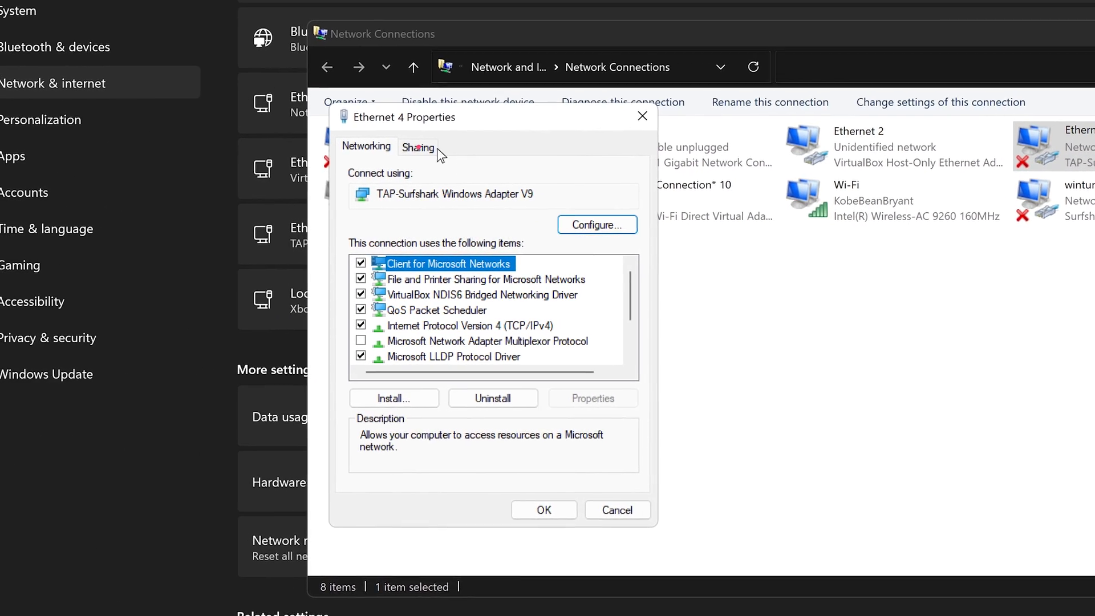
{"action": "left_click", "coordinate": [417, 147]}
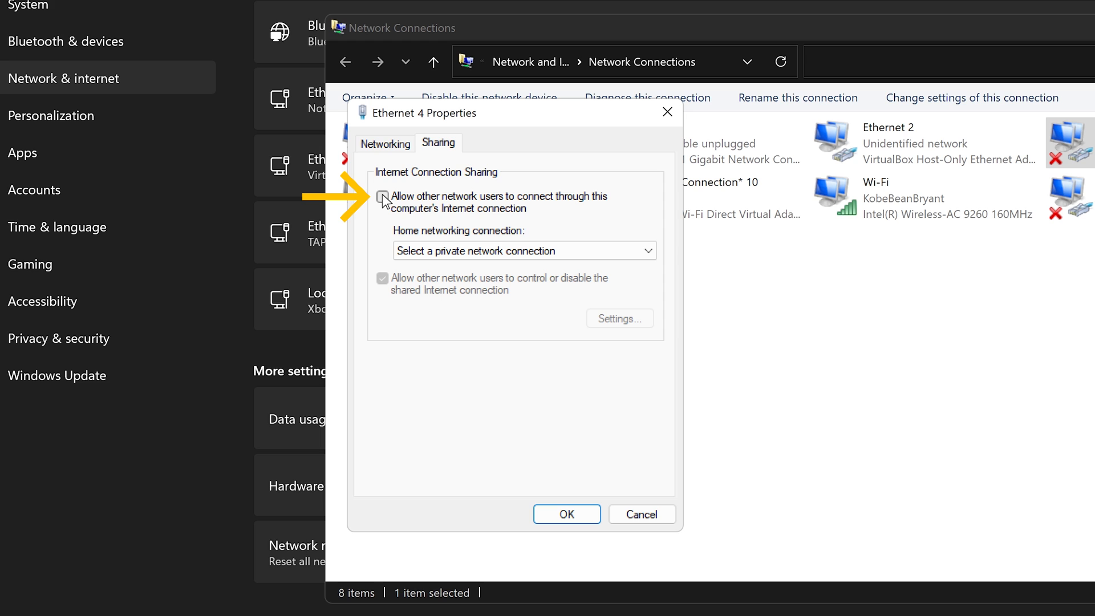
{"action": "left_click", "coordinate": [383, 196]}
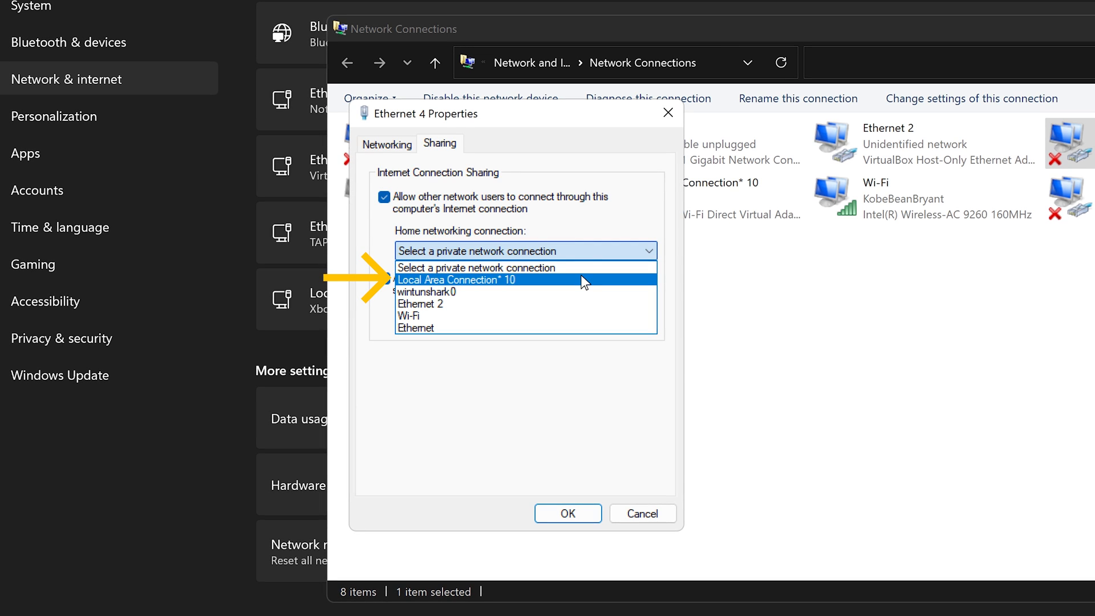
{"action": "left_click", "coordinate": [460, 279]}
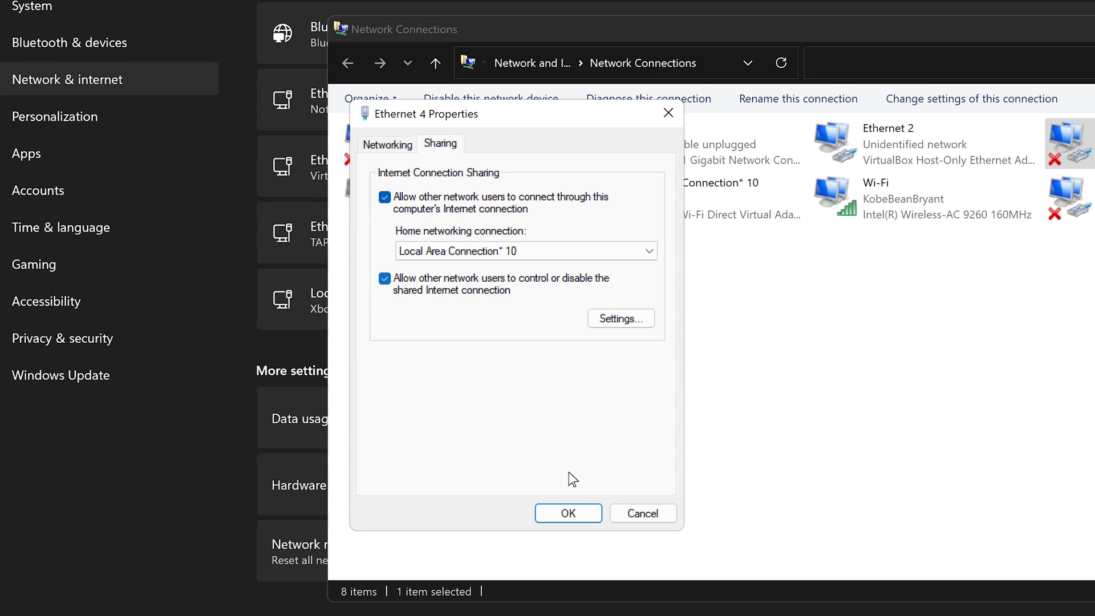
{"action": "left_click", "coordinate": [568, 512]}
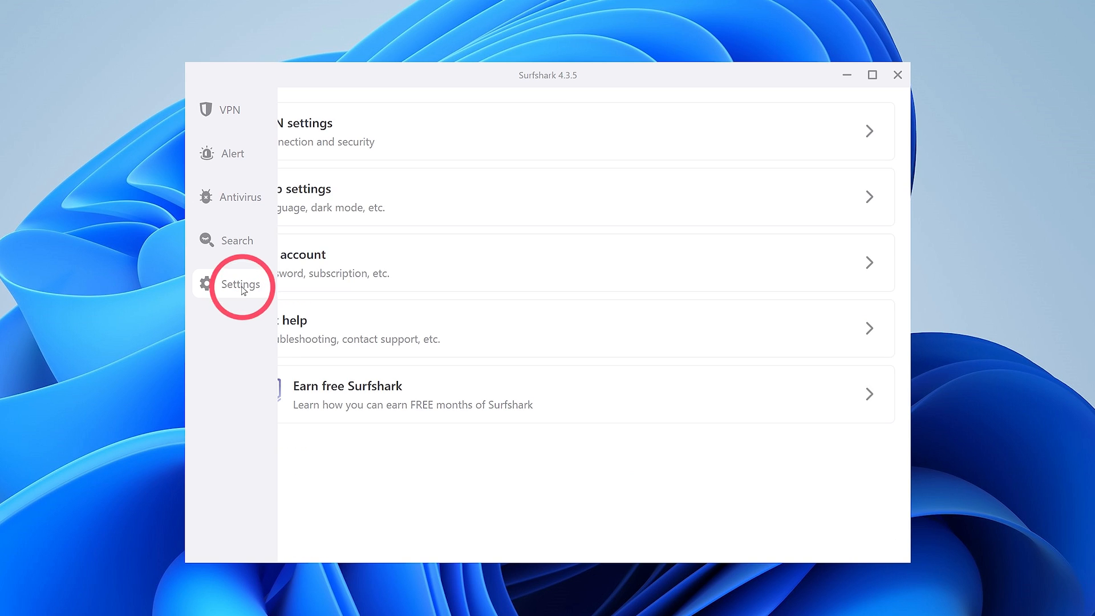
Choose the OpenVPN (UDP) protocol in VPN settings and return to the locations list.
{"action": "left_click", "coordinate": [545, 130]}
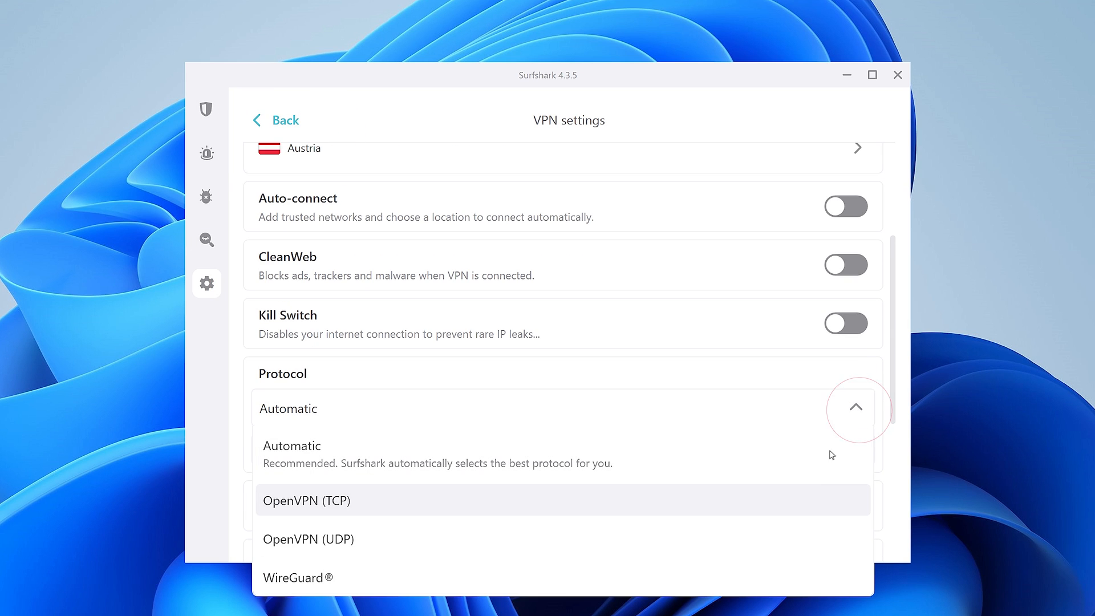
{"action": "left_click", "coordinate": [308, 538]}
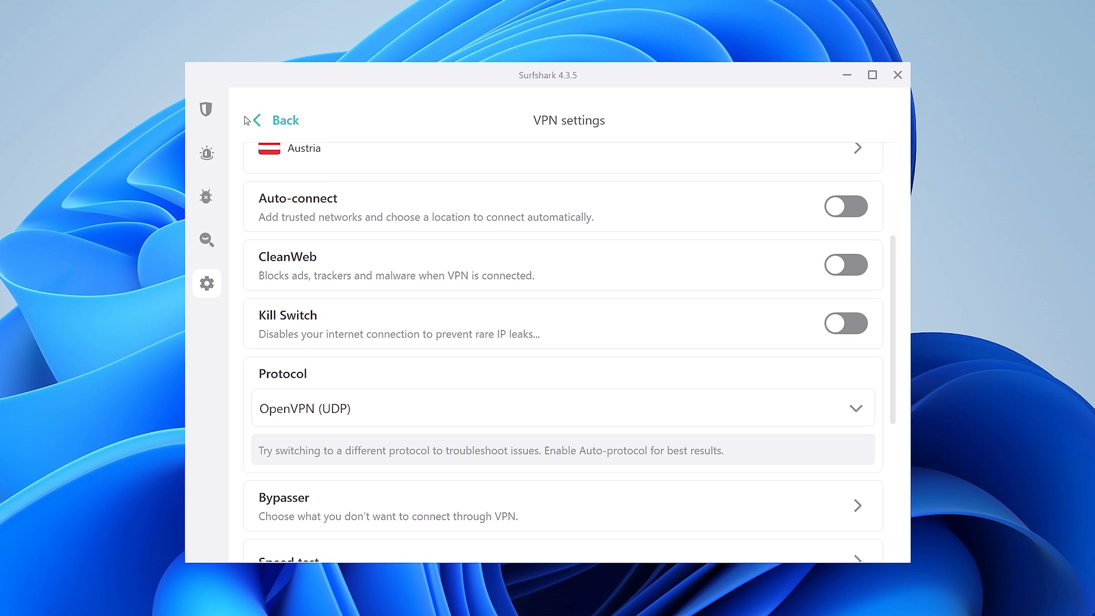
{"action": "left_click", "coordinate": [207, 109]}
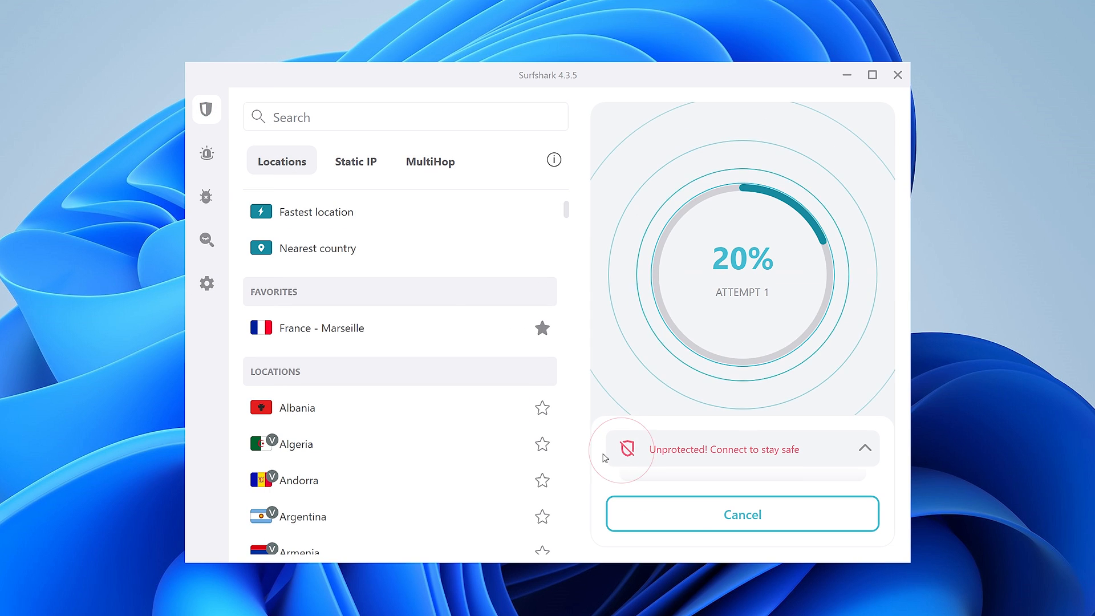